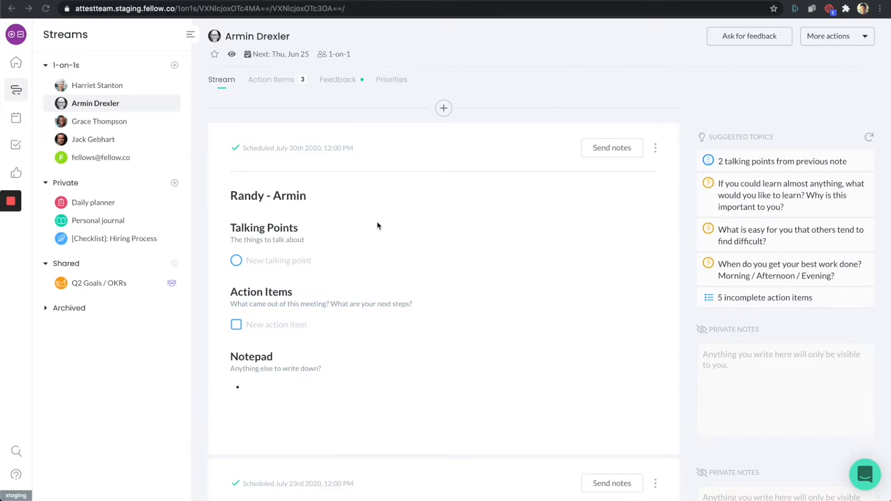
{"action": "mouse_move", "coordinate": [377, 226]}
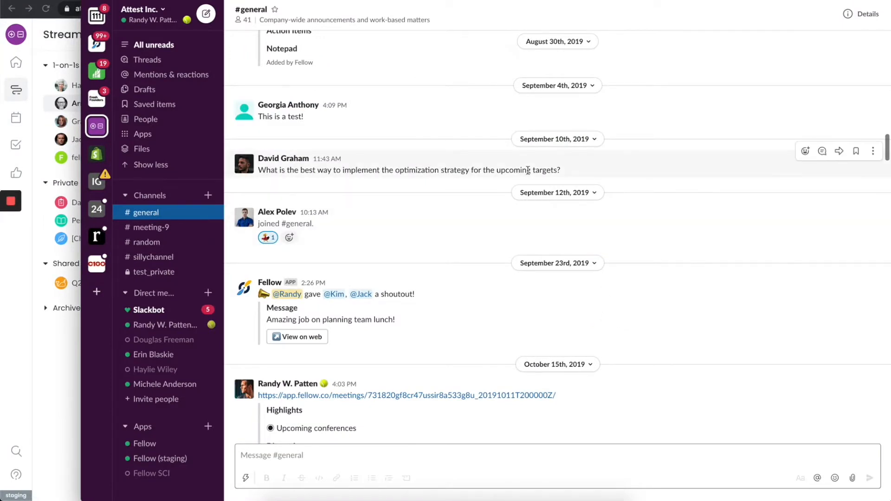
{"action": "mouse_move", "coordinate": [326, 147]}
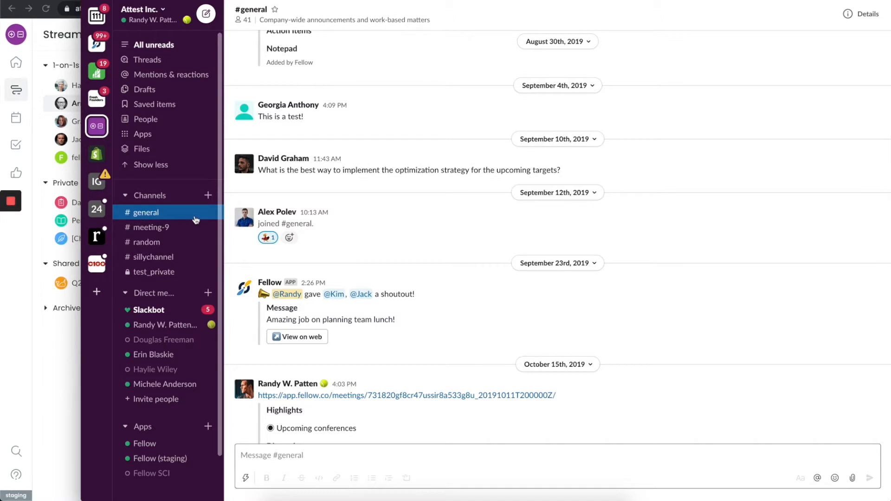
{"action": "mouse_move", "coordinate": [409, 170]}
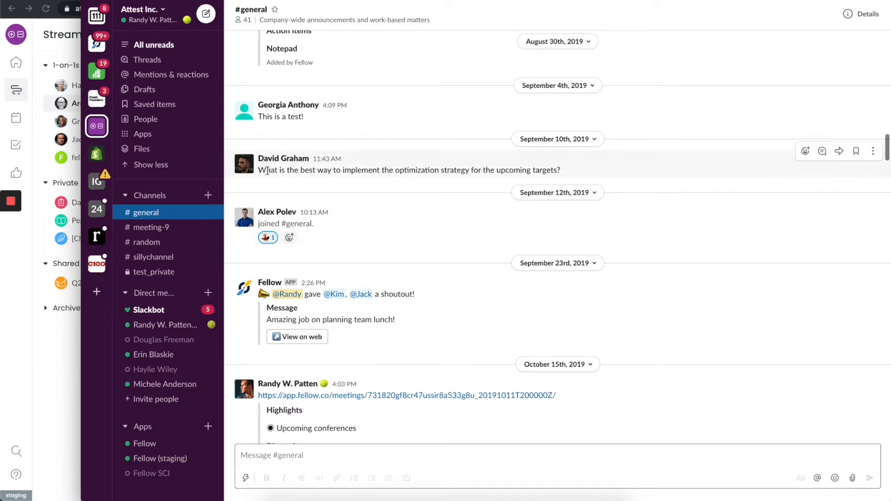
{"action": "mouse_move", "coordinate": [353, 179]}
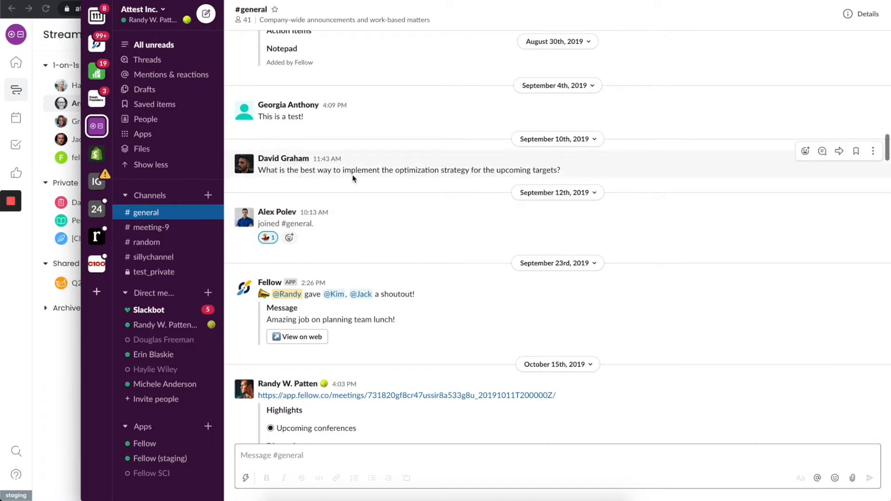
{"action": "mouse_move", "coordinate": [458, 170]}
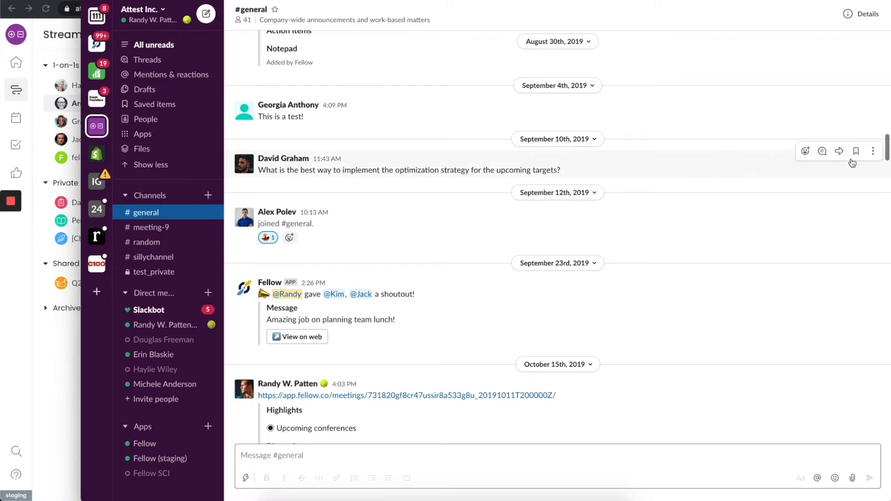
{"action": "left_click", "coordinate": [873, 151]}
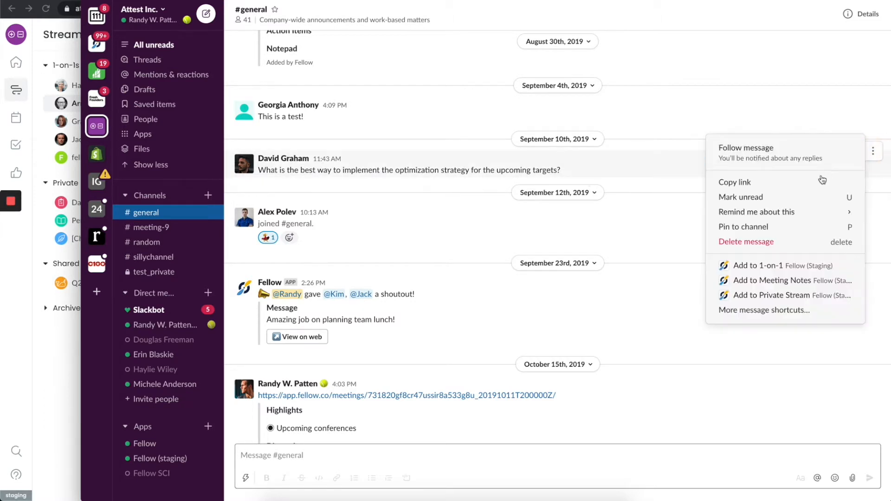
{"action": "mouse_move", "coordinate": [785, 265]}
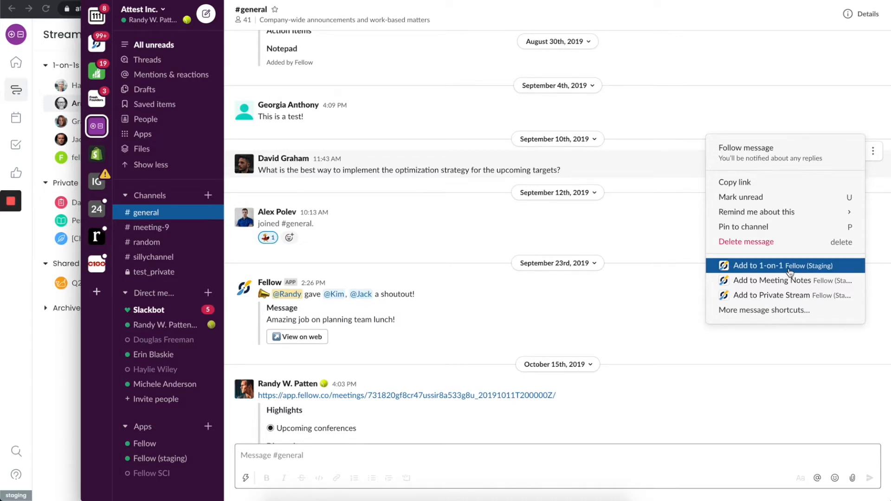
{"action": "mouse_move", "coordinate": [790, 281]}
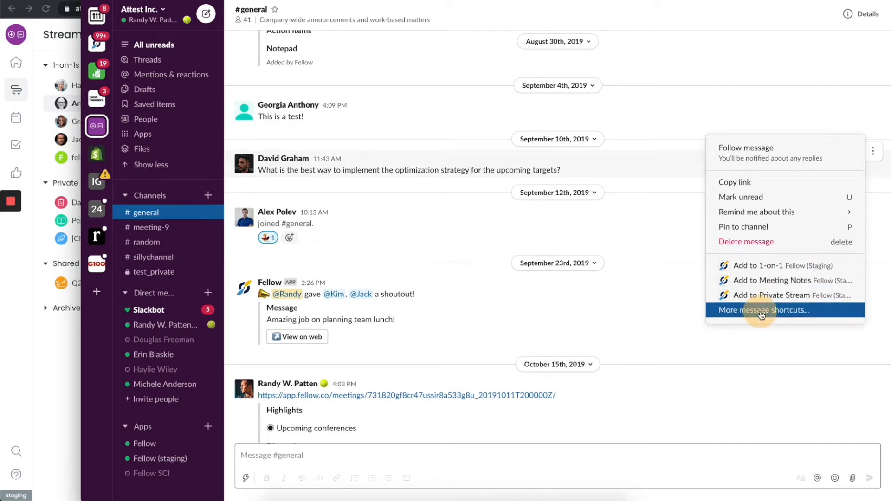
Step: Filter the message shortcut search by 'fellow' to list Fellow's actions
{"action": "left_click", "coordinate": [770, 309]}
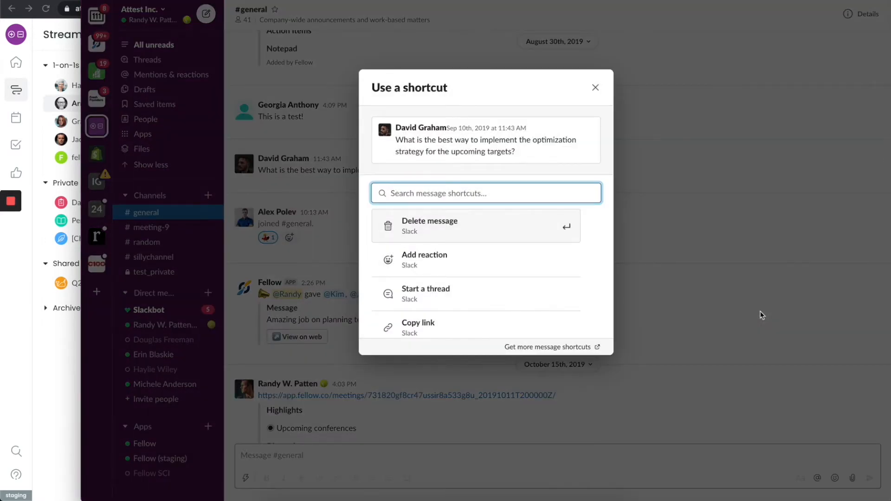
{"action": "type", "text": "fellow"}
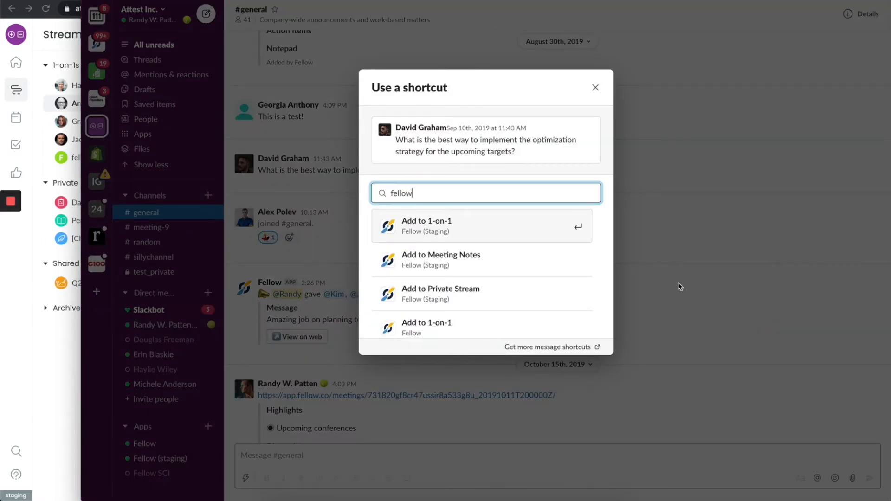
{"action": "mouse_move", "coordinate": [459, 280]}
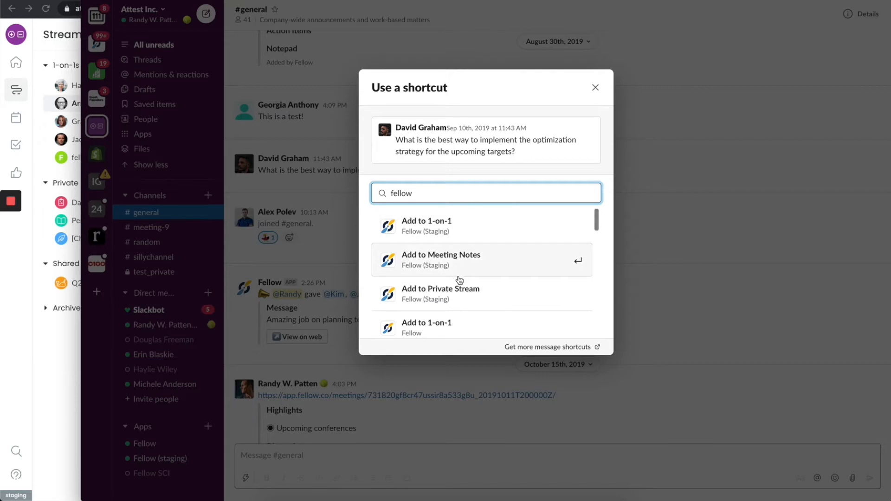
{"action": "mouse_move", "coordinate": [453, 273]}
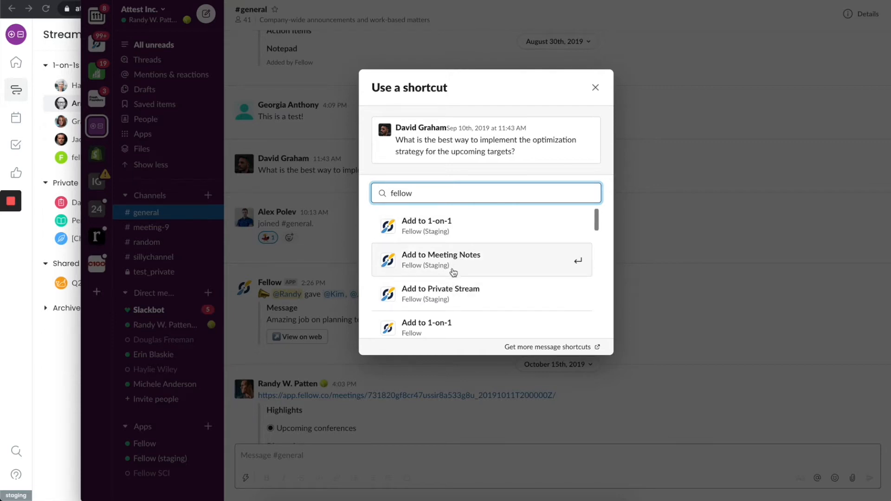
{"action": "mouse_move", "coordinate": [462, 299]}
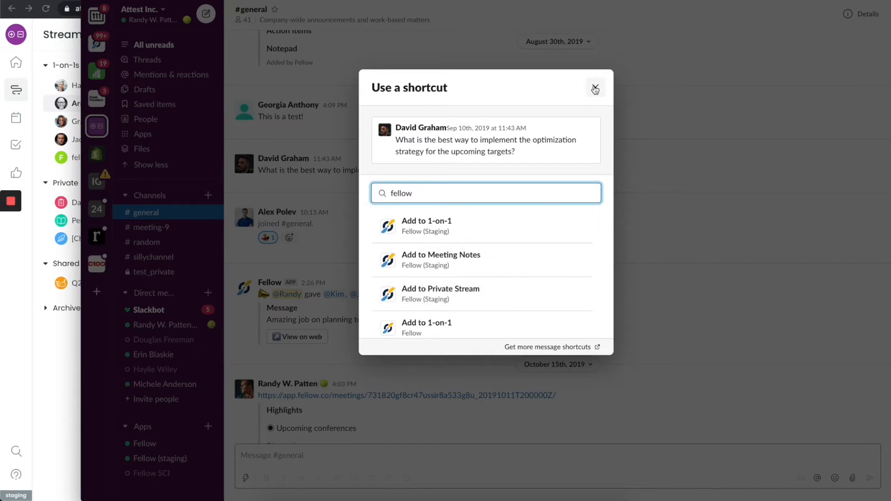
Step: Dismiss the shortcut search and open the Fellow (staging) app Home tab
{"action": "left_click", "coordinate": [595, 90]}
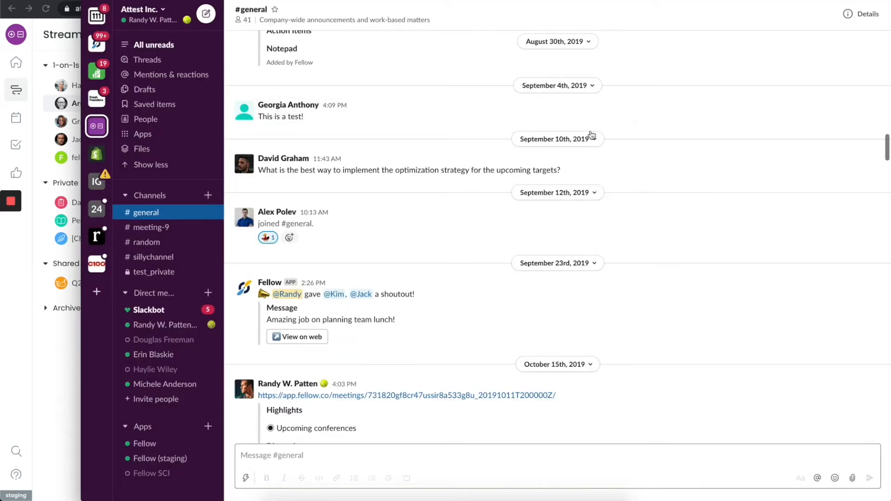
{"action": "mouse_move", "coordinate": [612, 128]}
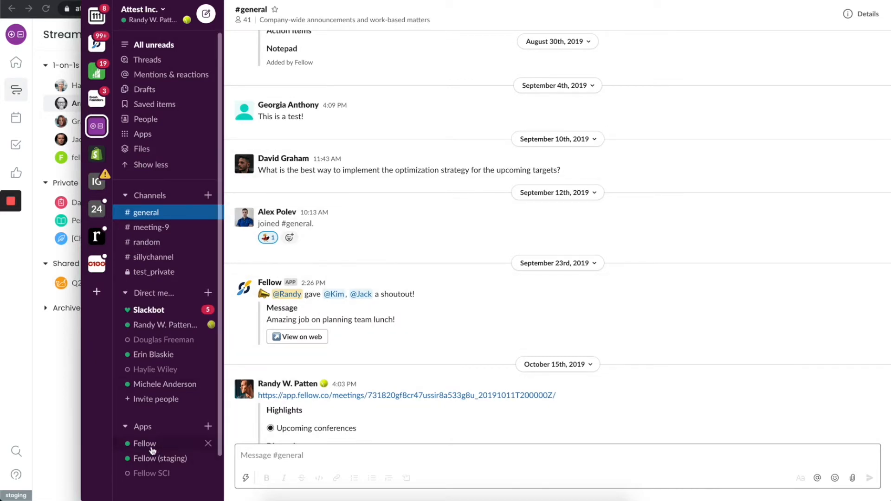
{"action": "left_click", "coordinate": [159, 458]}
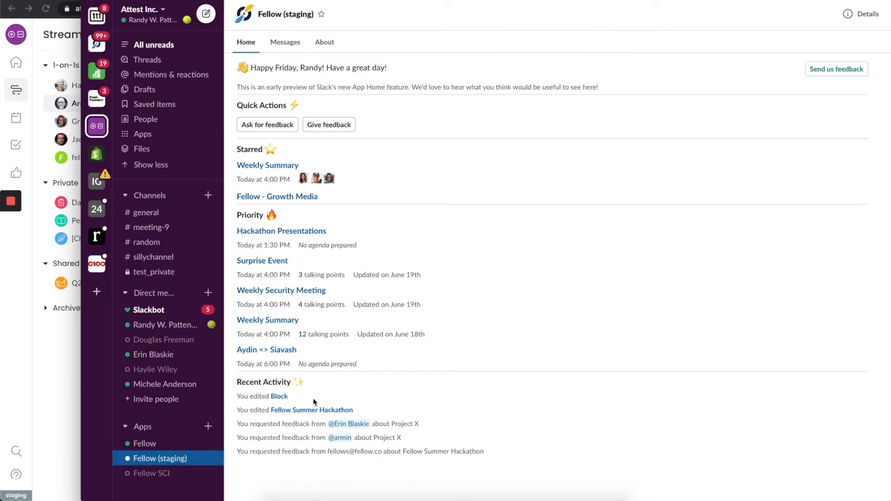
{"action": "mouse_move", "coordinate": [284, 42]}
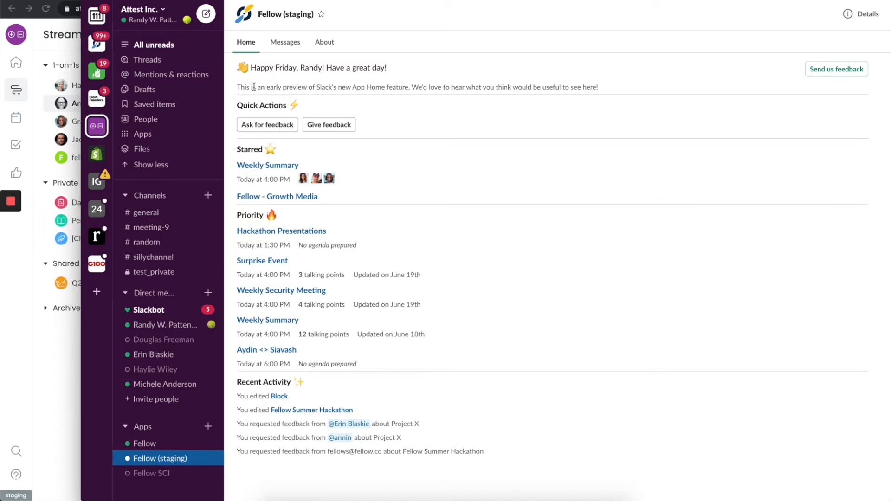
{"action": "mouse_move", "coordinate": [261, 105]}
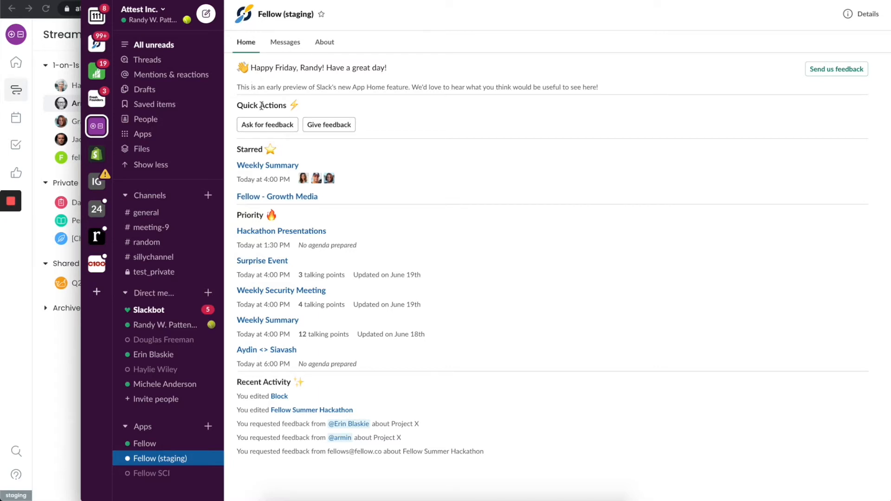
{"action": "mouse_move", "coordinate": [340, 177]}
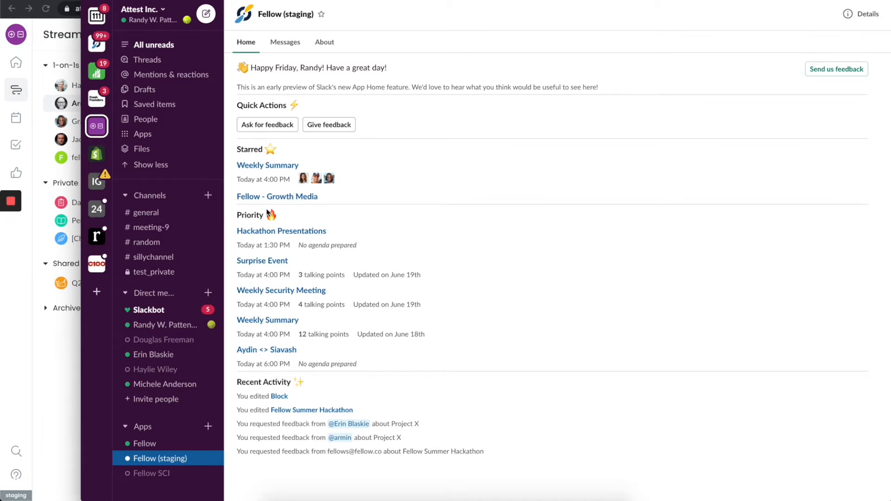
{"action": "mouse_move", "coordinate": [283, 201]}
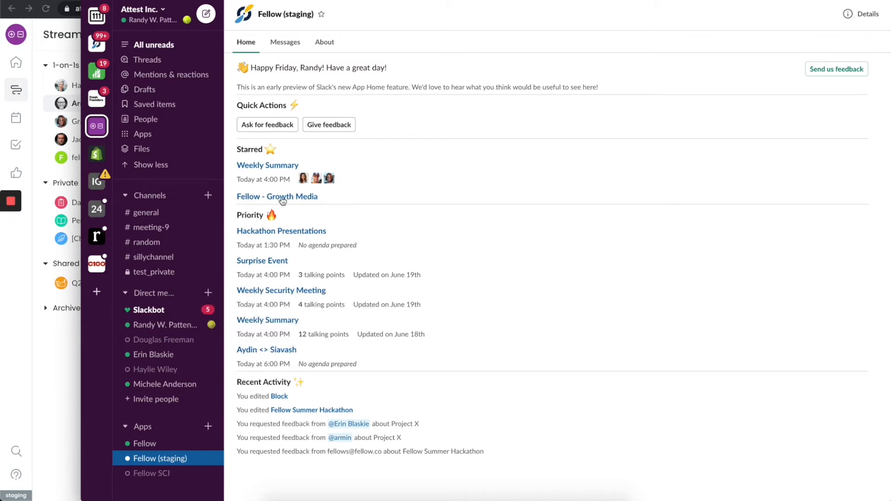
{"action": "mouse_move", "coordinate": [281, 291]}
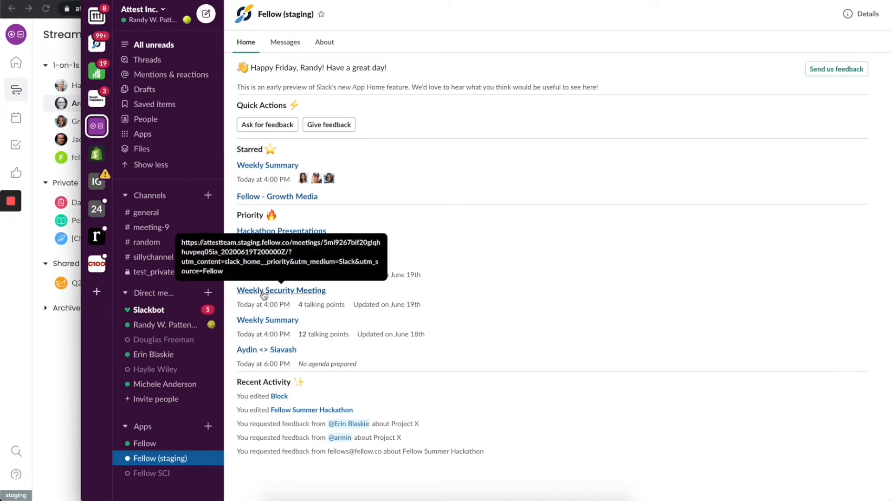
{"action": "mouse_move", "coordinate": [337, 294]}
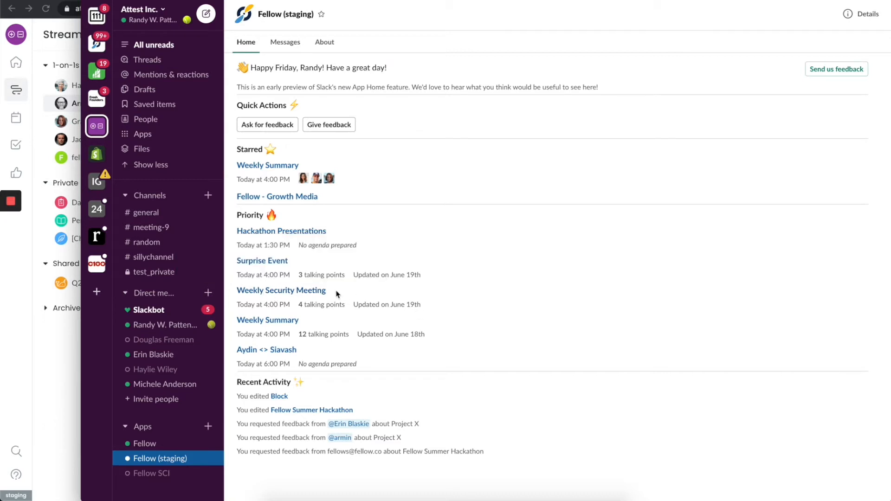
{"action": "mouse_move", "coordinate": [486, 308]}
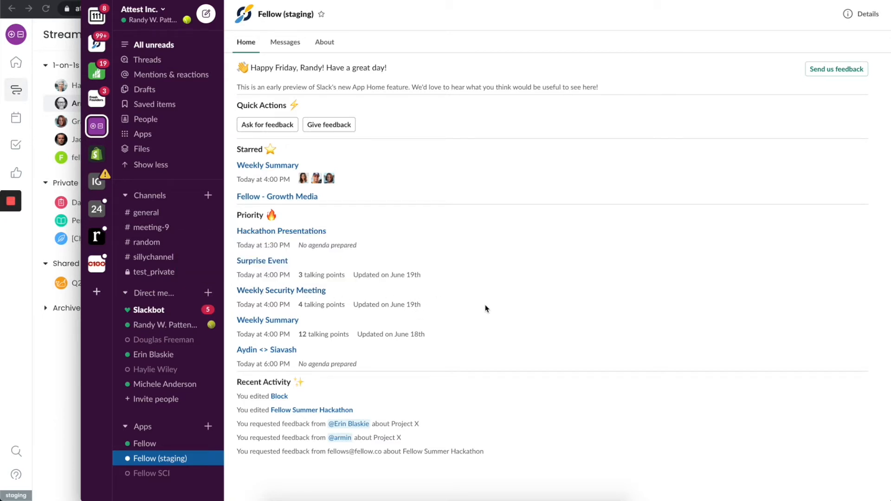
{"action": "mouse_move", "coordinate": [289, 304]}
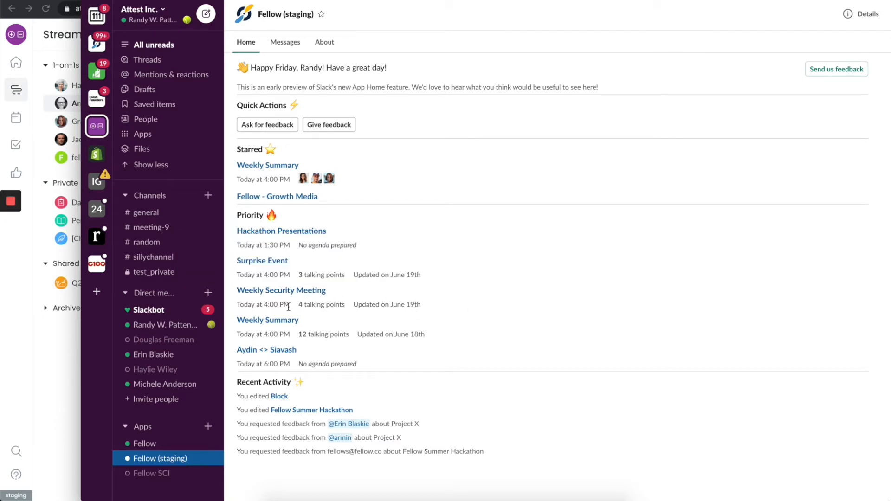
{"action": "mouse_move", "coordinate": [334, 312]}
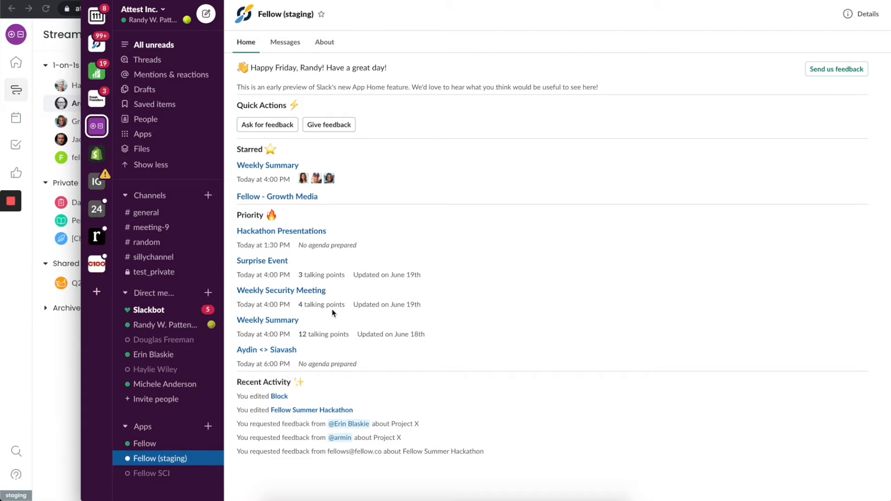
{"action": "mouse_move", "coordinate": [392, 307]}
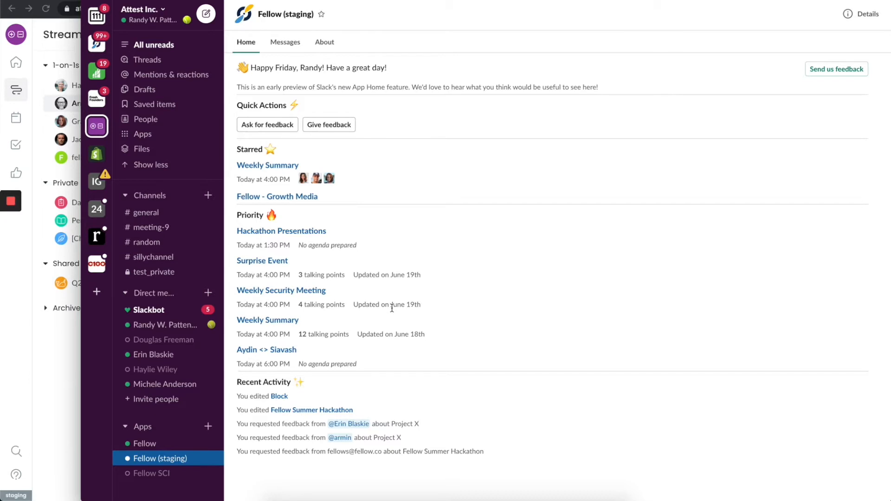
{"action": "mouse_move", "coordinate": [359, 233]}
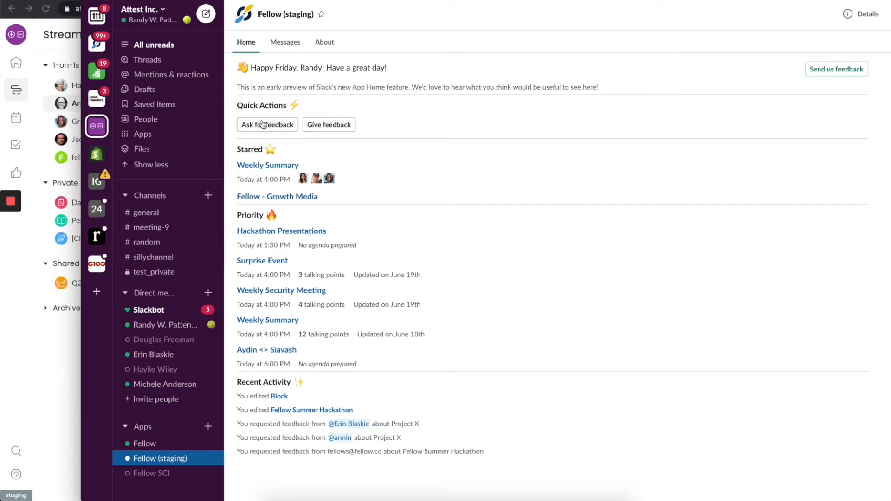
{"action": "mouse_move", "coordinate": [267, 127]}
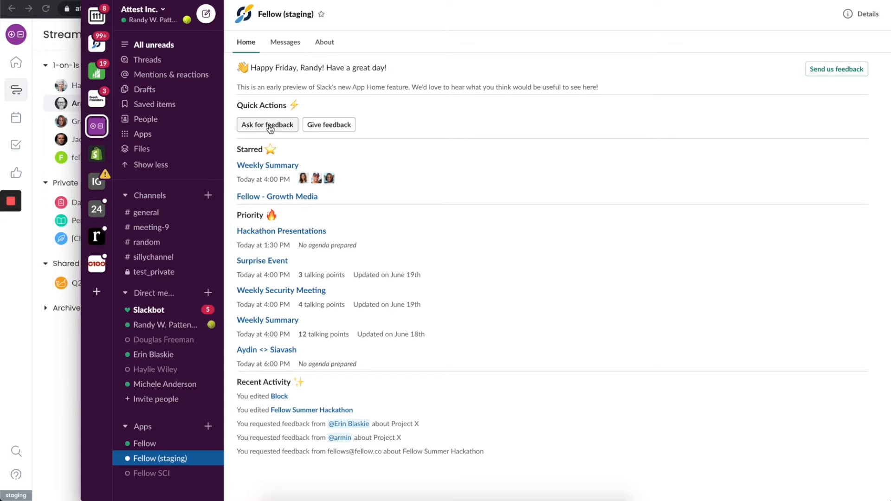
Step: Start a Fellow feedback request about a recent meeting, leaving the meeting unselected
{"action": "left_click", "coordinate": [268, 124]}
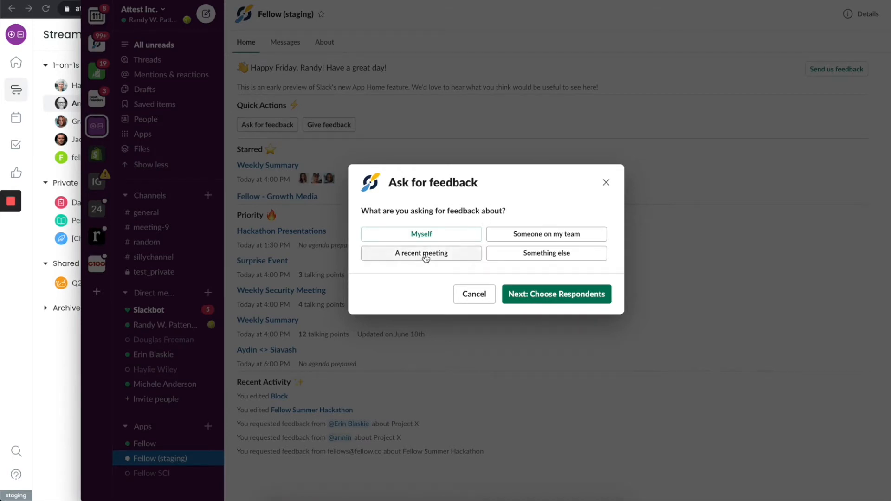
{"action": "left_click", "coordinate": [420, 253]}
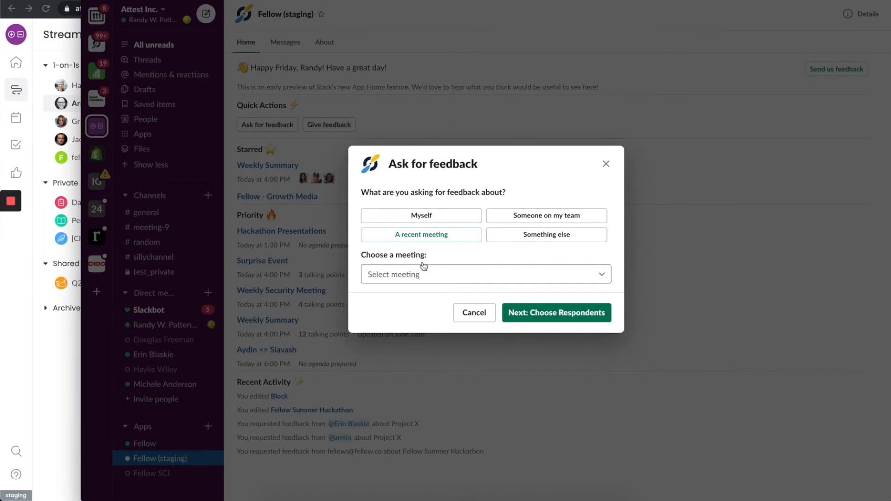
{"action": "left_click", "coordinate": [484, 274]}
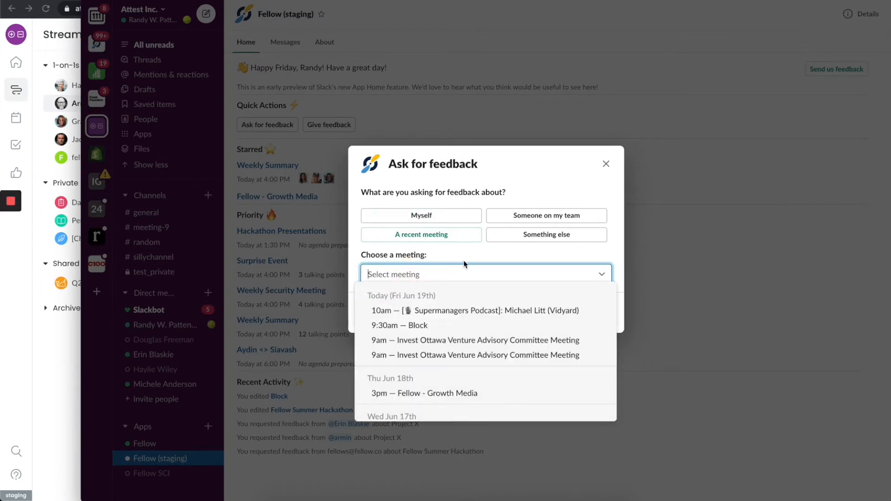
{"action": "left_click", "coordinate": [485, 274]}
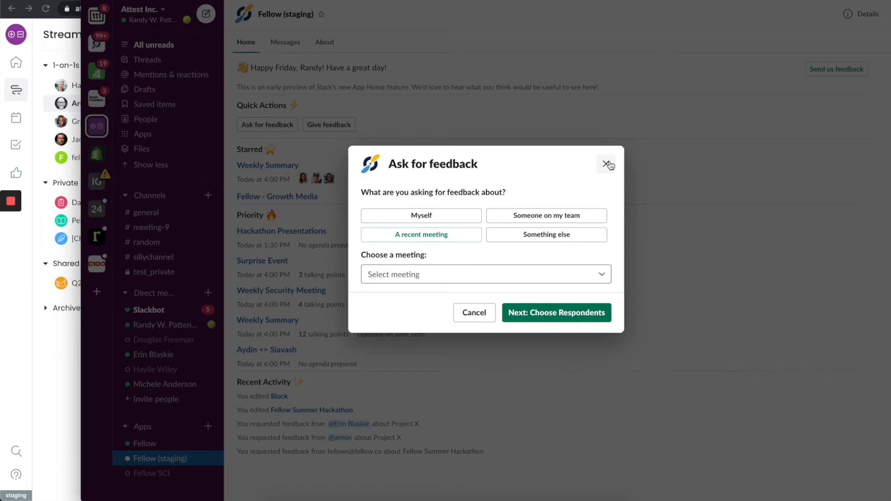
Step: Close the Ask for feedback dialog without sending it
{"action": "left_click", "coordinate": [608, 164]}
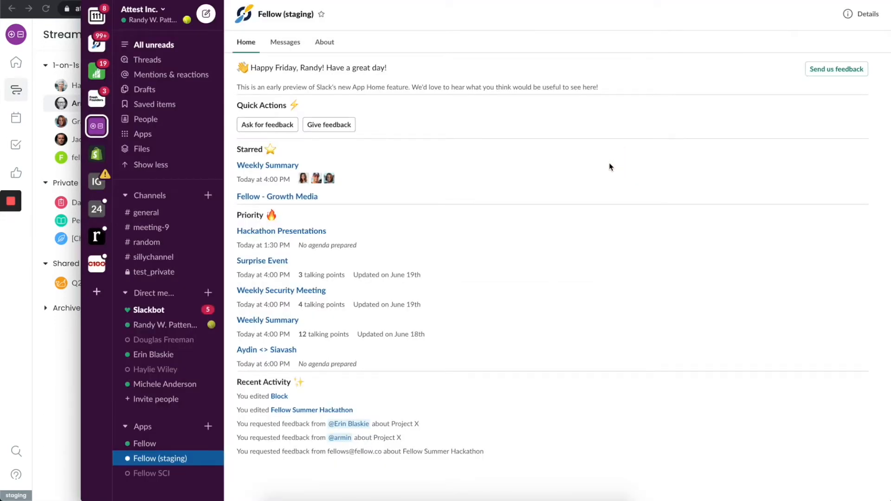
{"action": "mouse_move", "coordinate": [616, 166]}
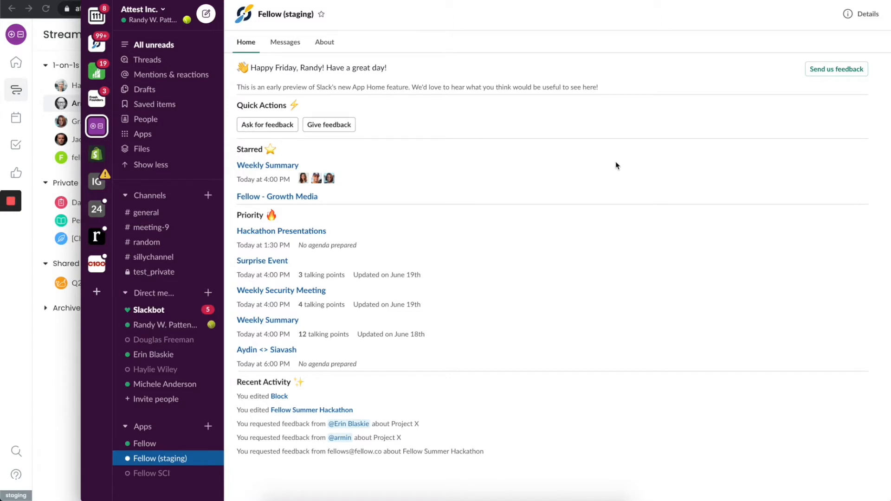
{"action": "mouse_move", "coordinate": [529, 142]}
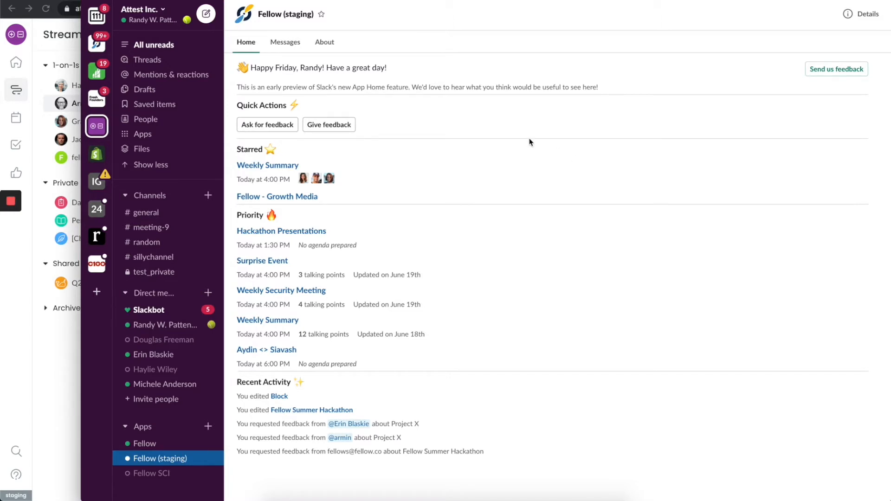
{"action": "mouse_move", "coordinate": [455, 126]}
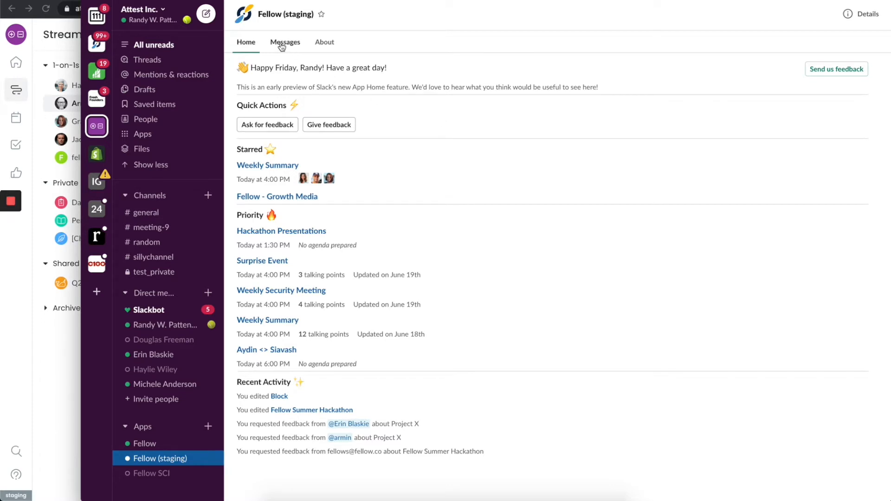
Step: Browse the Fellow (staging) Messages tab of morning digests and new action items
{"action": "left_click", "coordinate": [285, 41]}
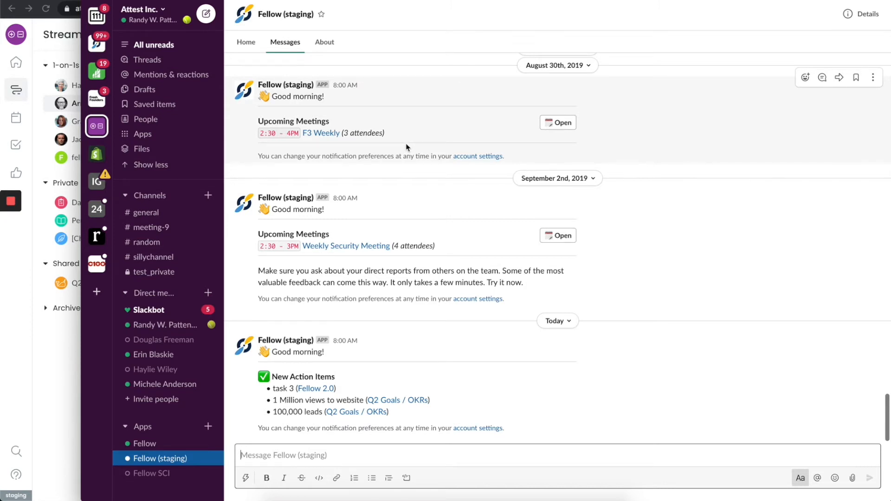
{"action": "mouse_move", "coordinate": [380, 201]}
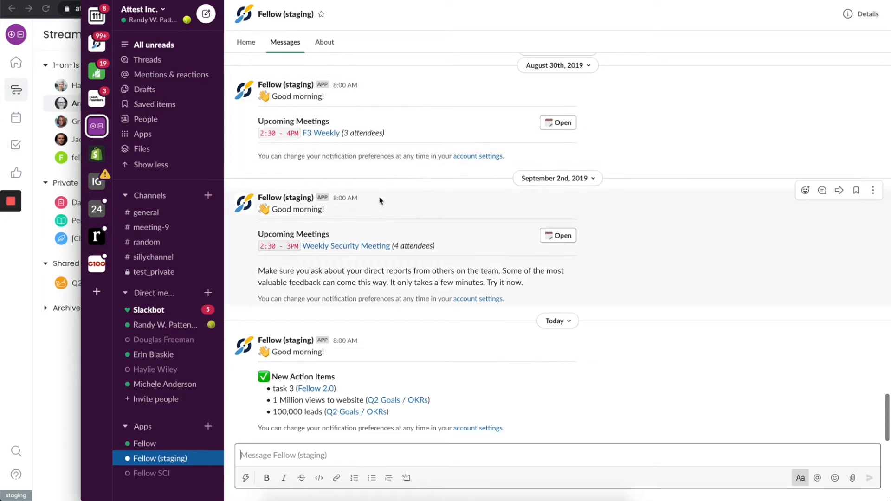
{"action": "mouse_move", "coordinate": [312, 374]}
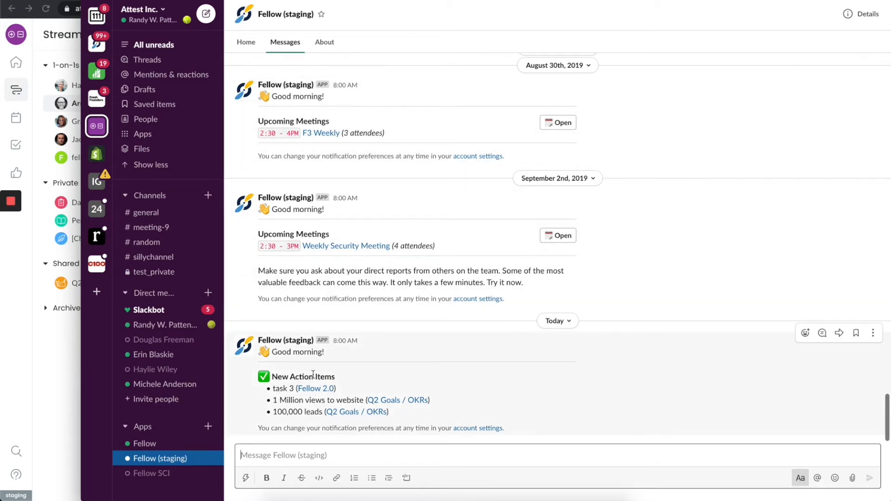
{"action": "mouse_move", "coordinate": [423, 408]}
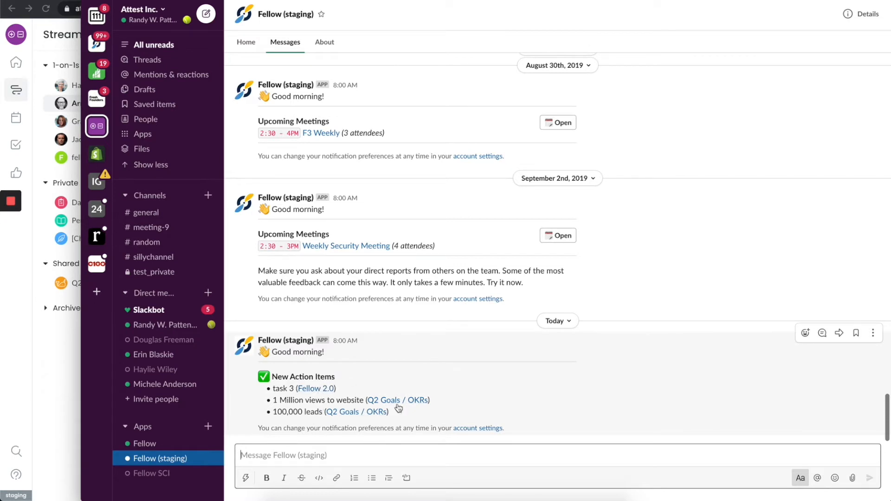
{"action": "mouse_move", "coordinate": [357, 379]}
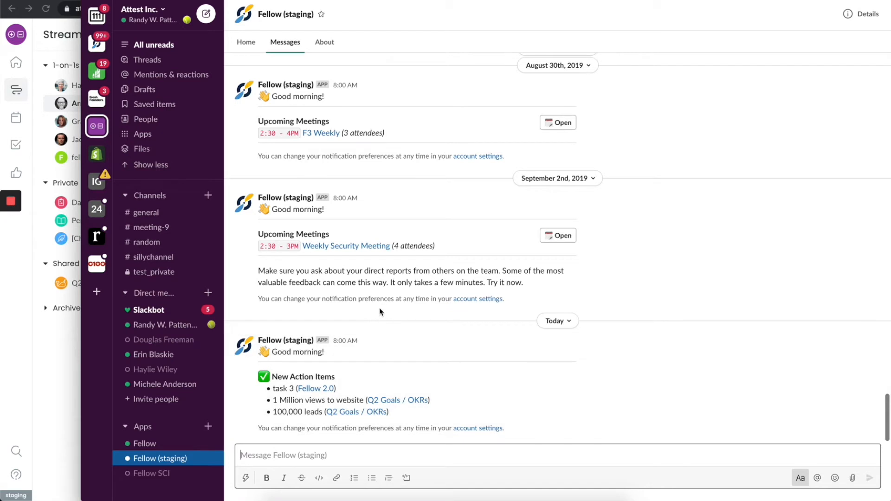
{"action": "mouse_move", "coordinate": [383, 250]}
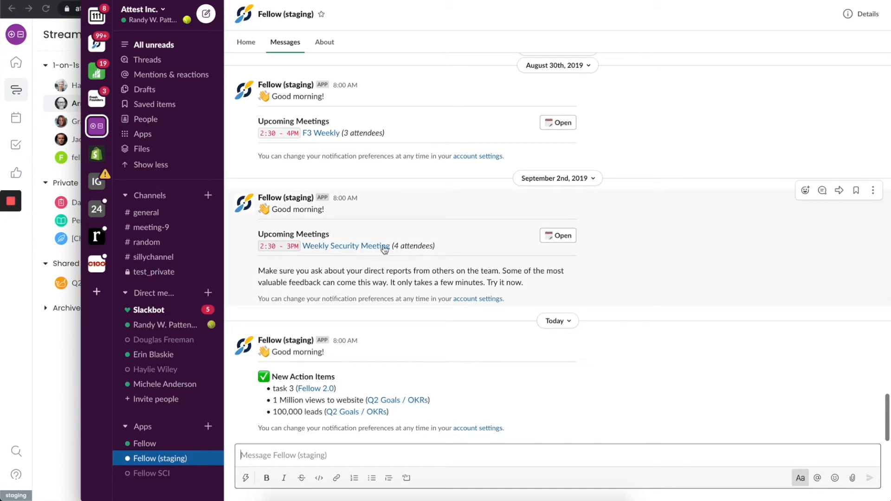
{"action": "scroll", "scroll_direction": "up", "scroll_amount": 3}
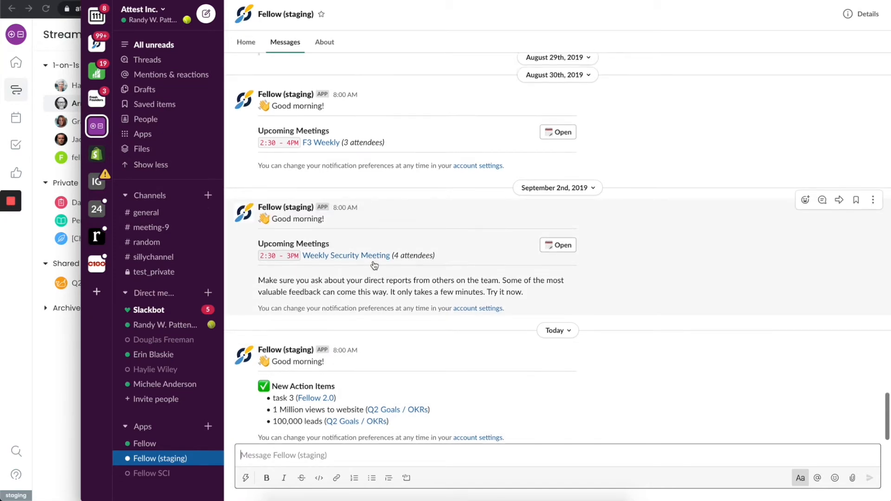
{"action": "scroll", "scroll_direction": "up", "scroll_amount": 3}
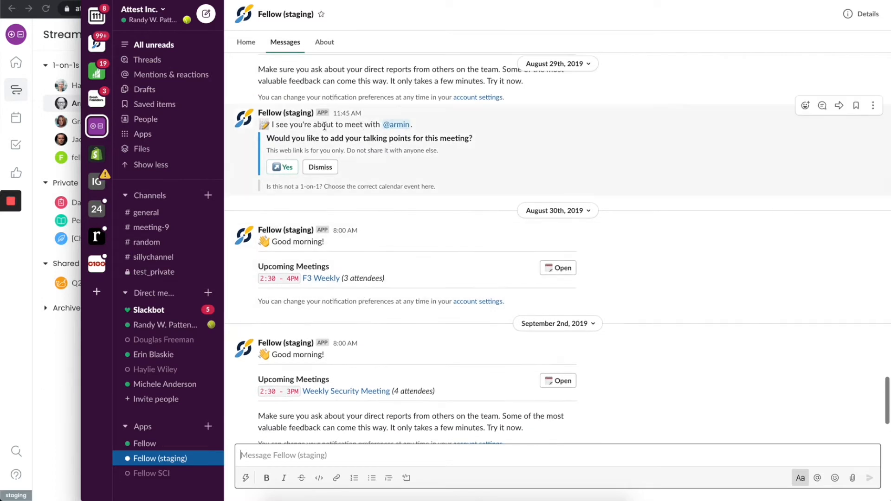
{"action": "mouse_move", "coordinate": [381, 177]}
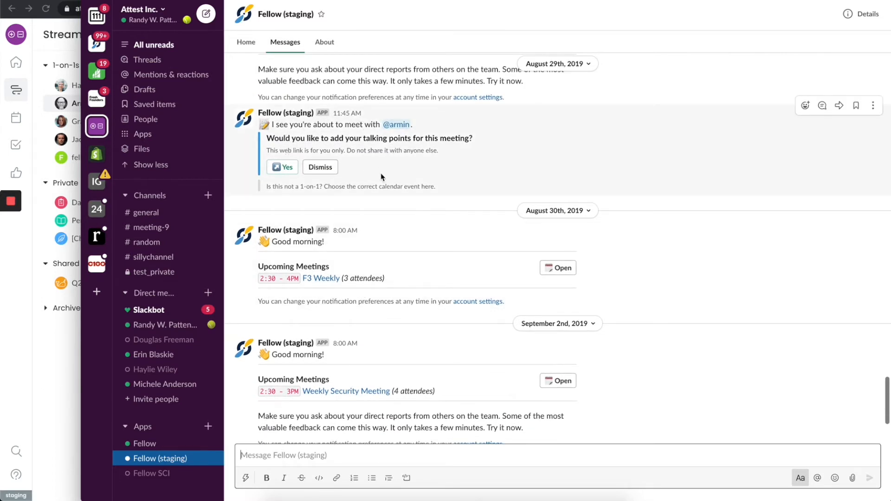
{"action": "scroll", "scroll_direction": "down", "scroll_amount": 3}
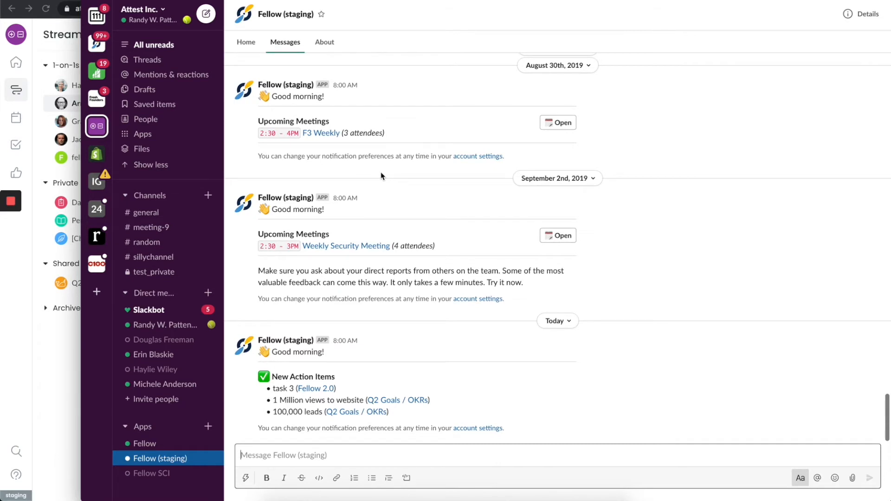
{"action": "mouse_move", "coordinate": [372, 165]}
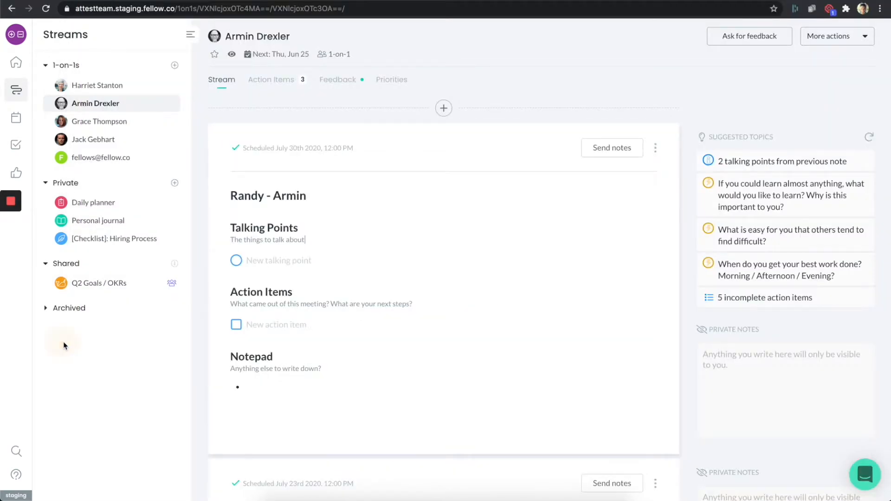
{"action": "mouse_move", "coordinate": [288, 200]}
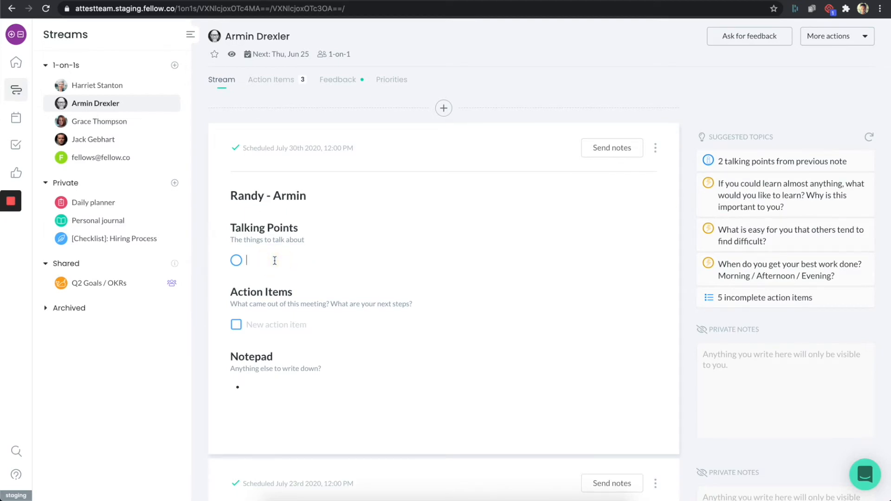
Step: Add 'Talk about project X' to the July 30th note's Talking Points
{"action": "type", "text": "T"}
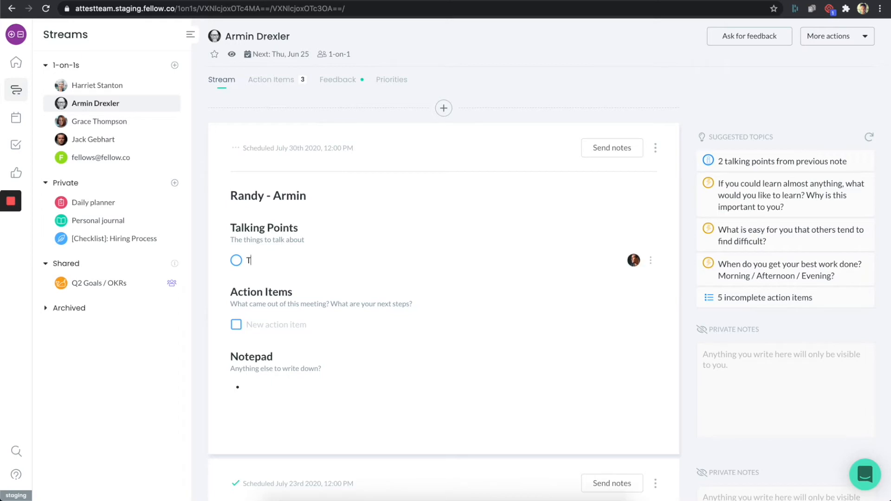
{"action": "type", "text": "alk about proj"}
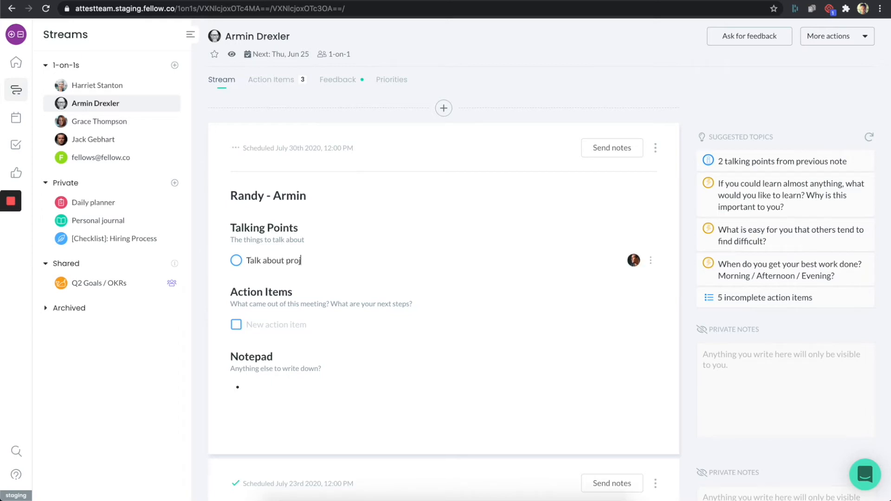
{"action": "type", "text": "ect X"}
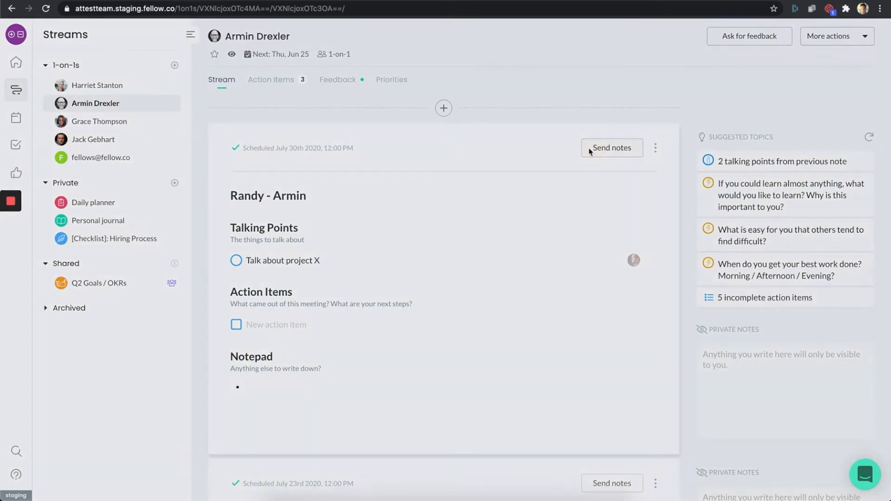
{"action": "left_click", "coordinate": [612, 147]}
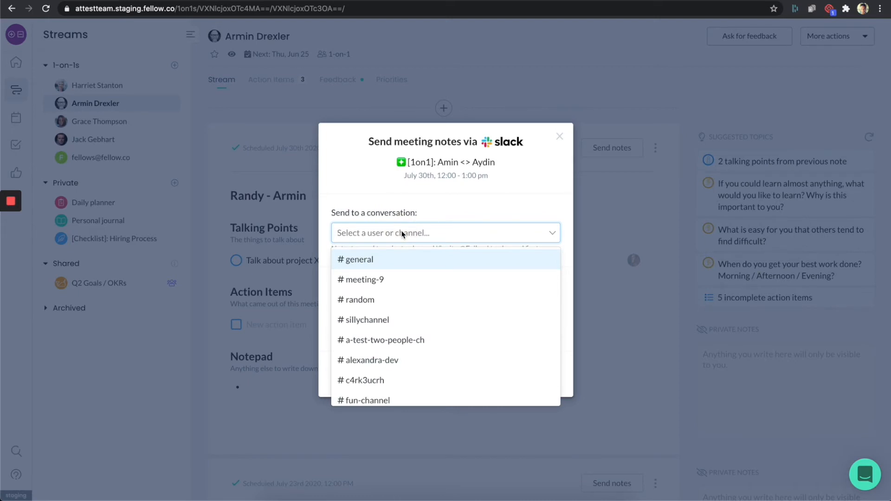
{"action": "type", "text": "ra"}
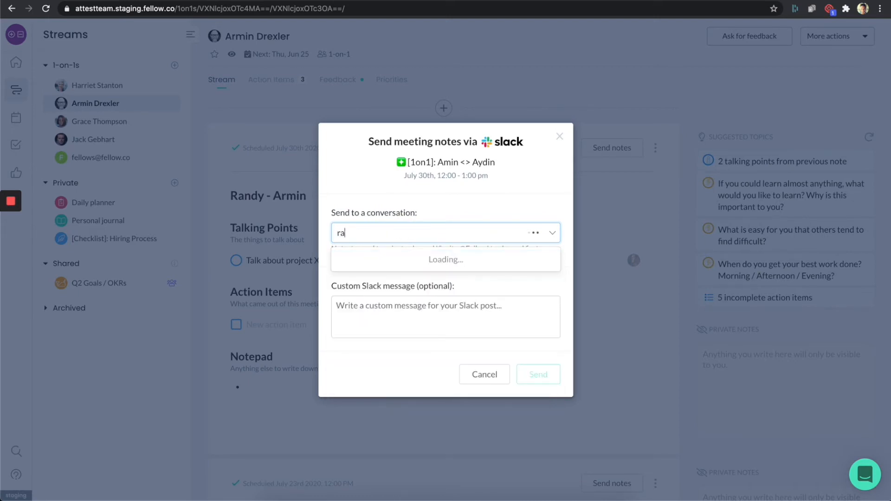
{"action": "type", "text": "ndy W. Patten"}
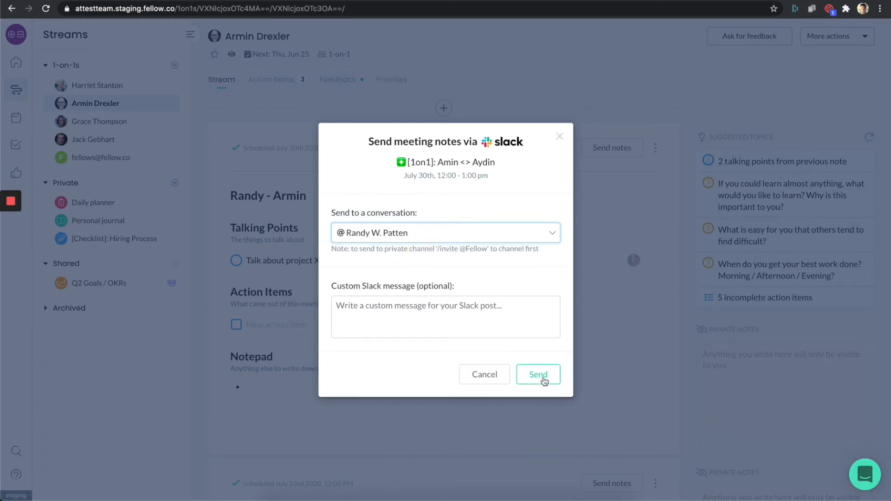
{"action": "left_click", "coordinate": [537, 374]}
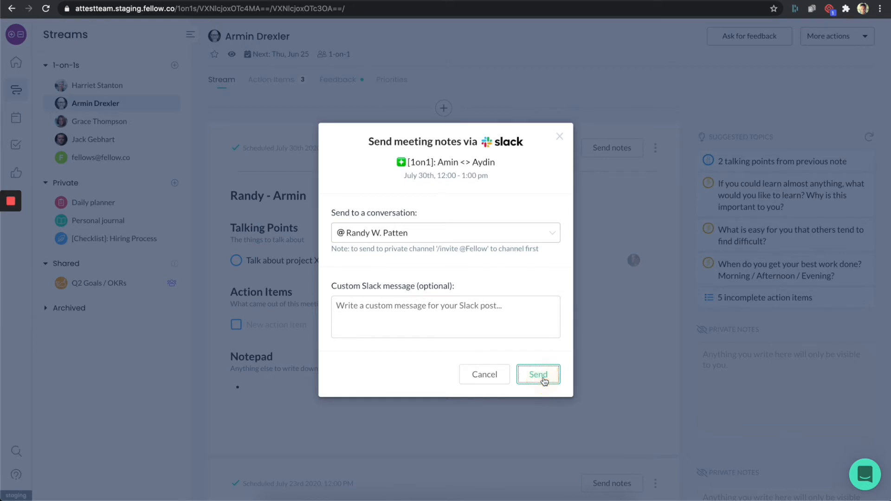
{"action": "left_click", "coordinate": [537, 374]}
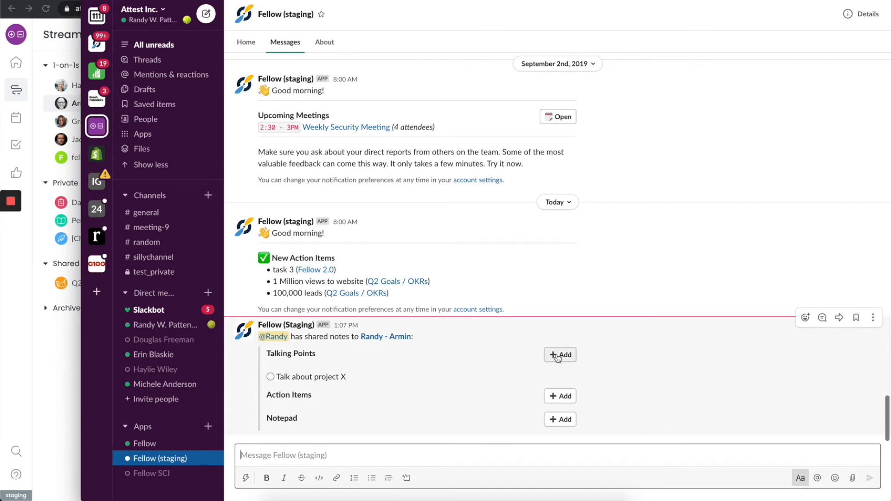
Step: Add the talking point 'Talk about Y' from the Fellow app's Slack message
{"action": "left_click", "coordinate": [559, 354]}
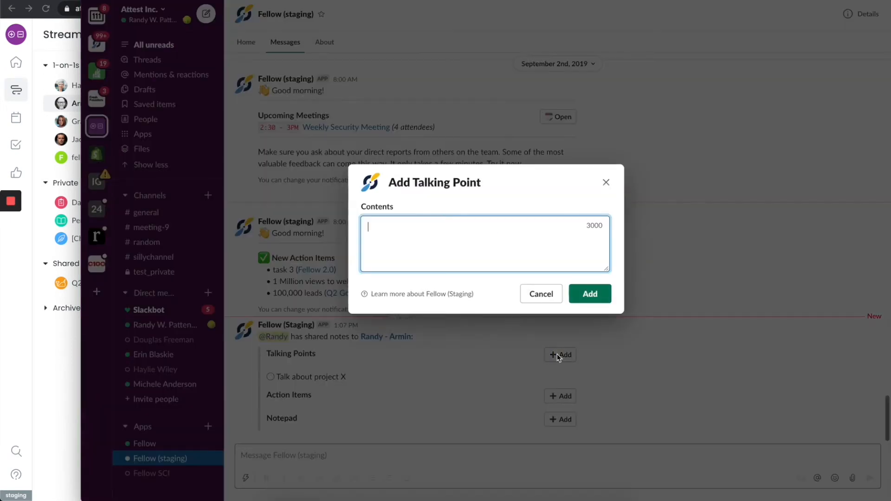
{"action": "type", "text": "Talk"}
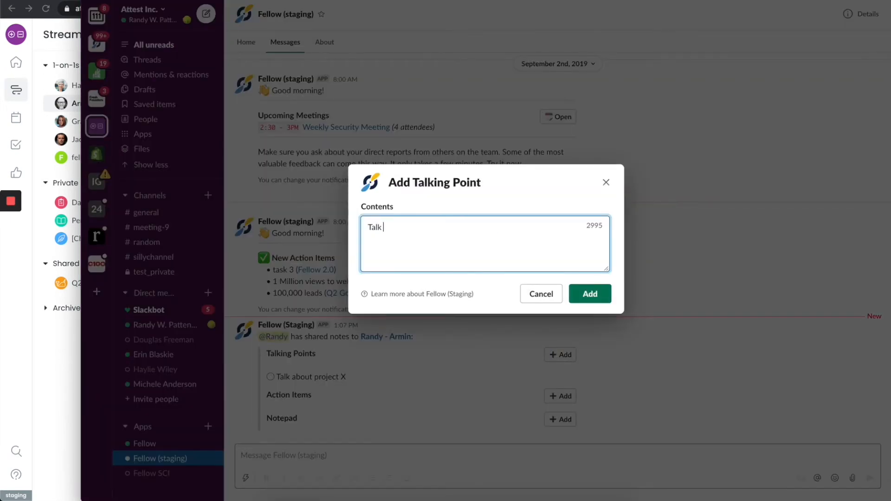
{"action": "type", "text": "about Y"}
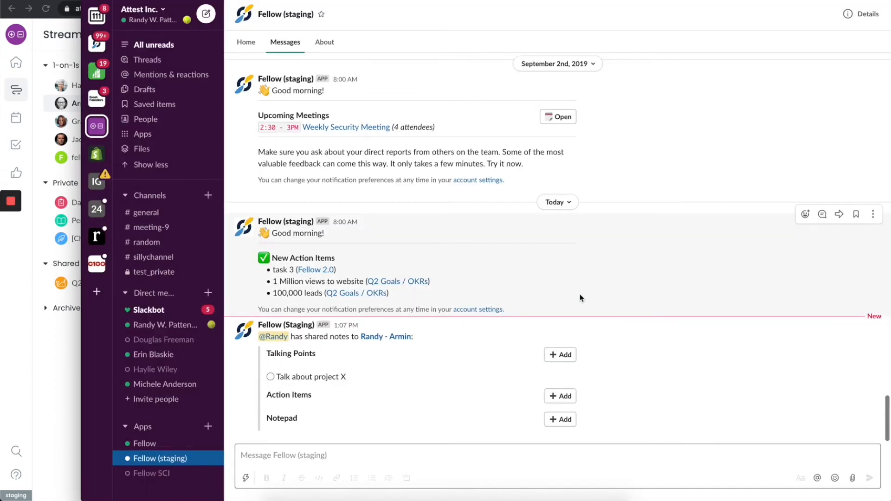
{"action": "left_click", "coordinate": [390, 336]}
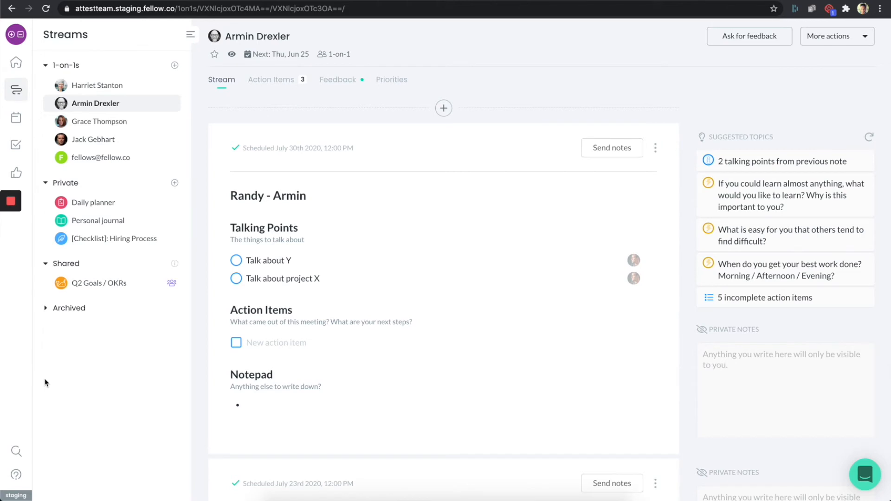
{"action": "mouse_move", "coordinate": [16, 172]}
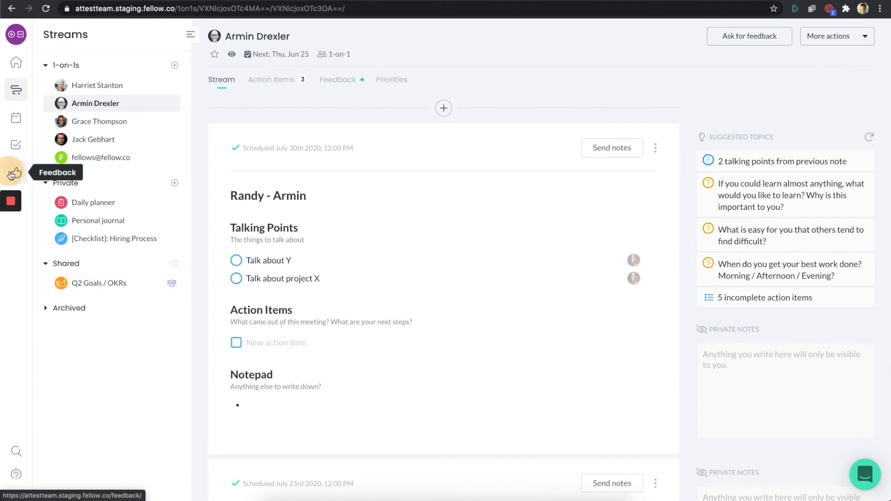
Step: Start a new feedback request about Project X and pick the colleague to ask
{"action": "left_click", "coordinate": [16, 174]}
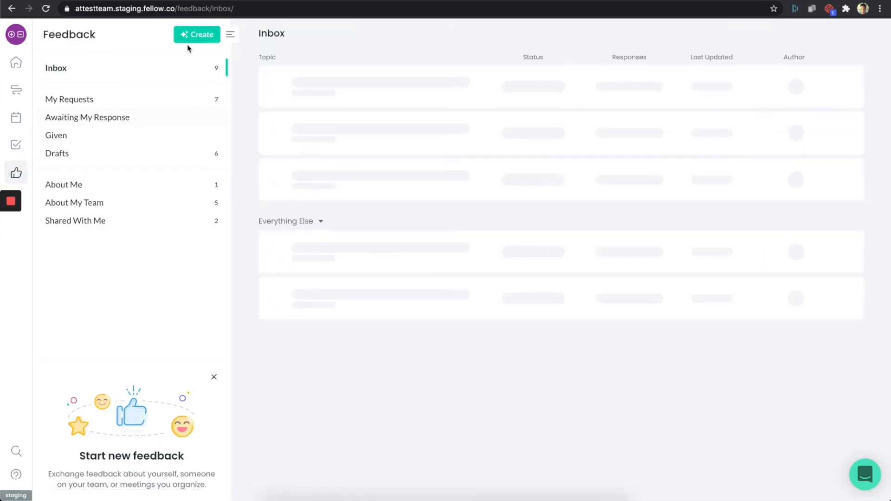
{"action": "left_click", "coordinate": [195, 34]}
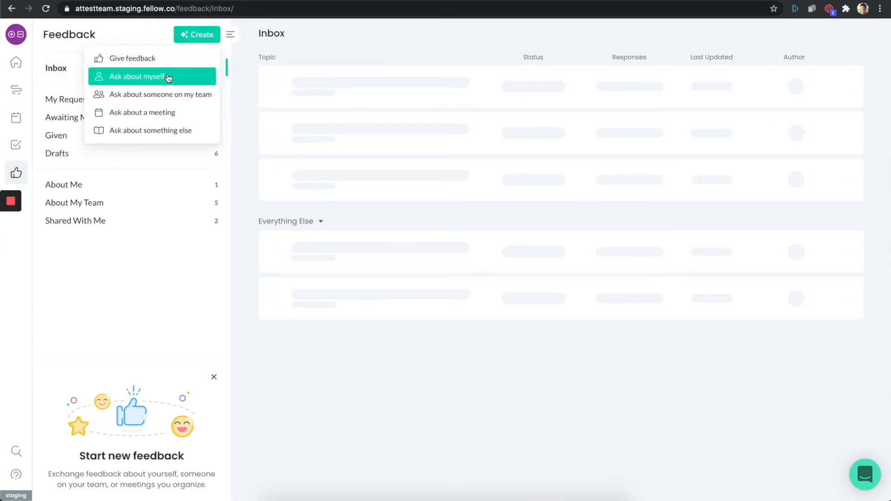
{"action": "mouse_move", "coordinate": [157, 133]}
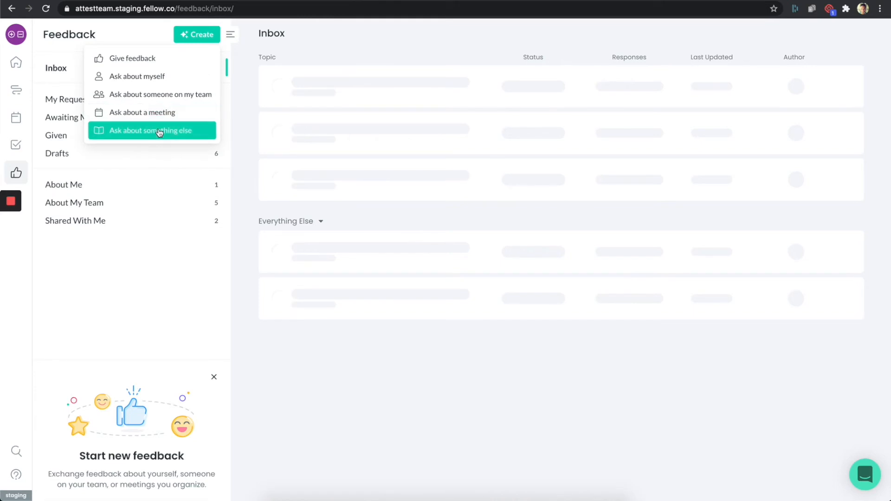
{"action": "left_click", "coordinate": [151, 130]}
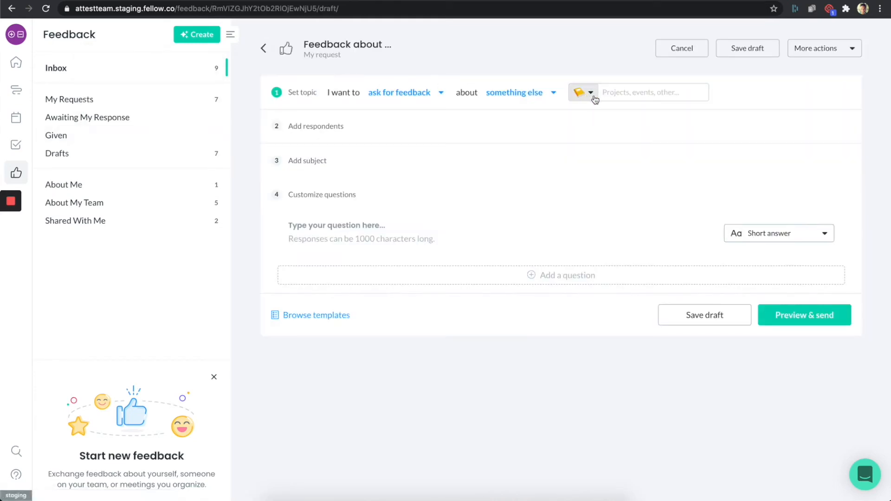
{"action": "type", "text": "Proj"}
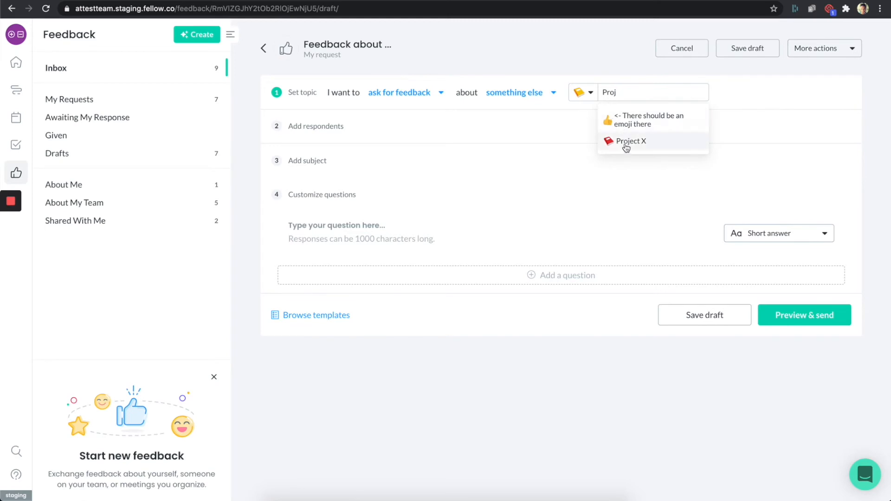
{"action": "left_click", "coordinate": [631, 141]}
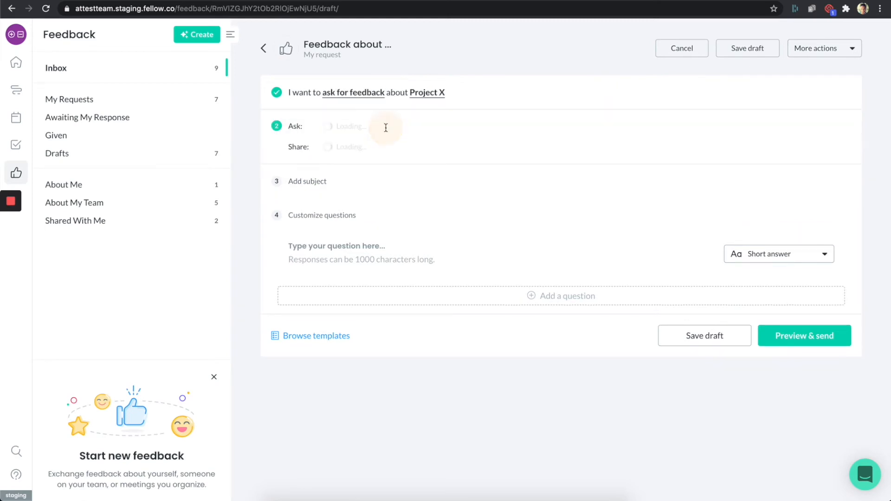
{"action": "type", "text": "ran"}
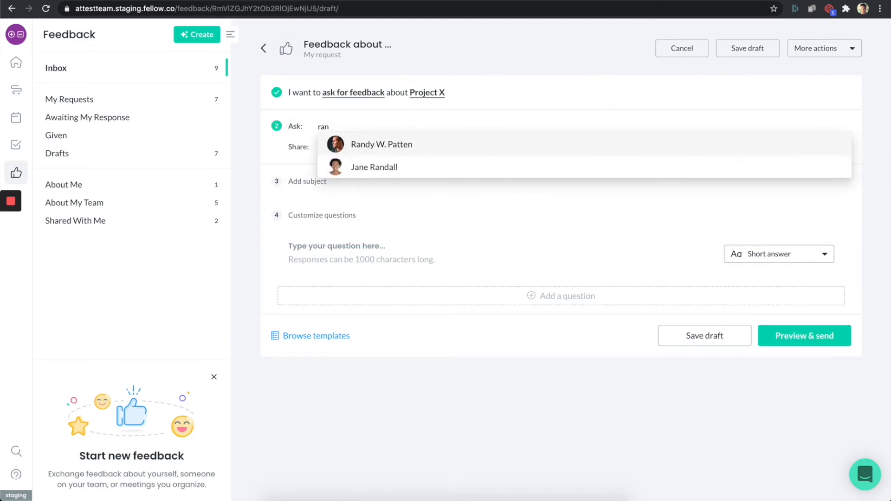
{"action": "left_click", "coordinate": [381, 144]}
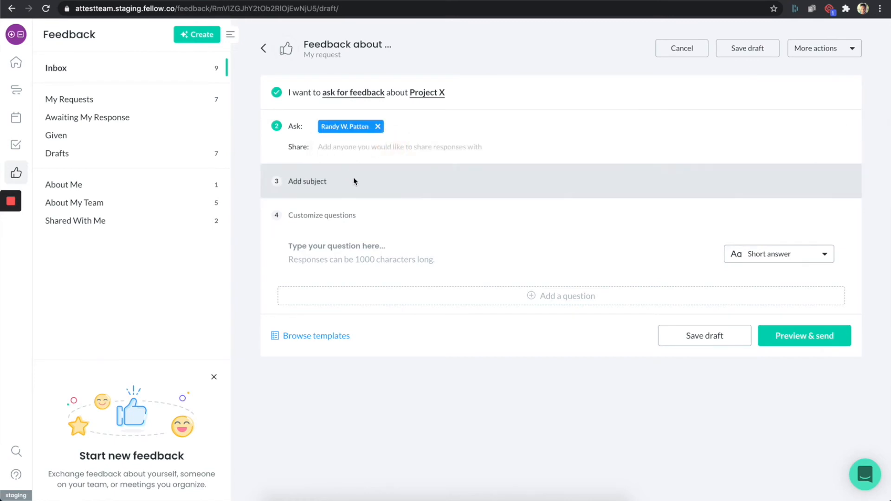
{"action": "left_click", "coordinate": [307, 181]}
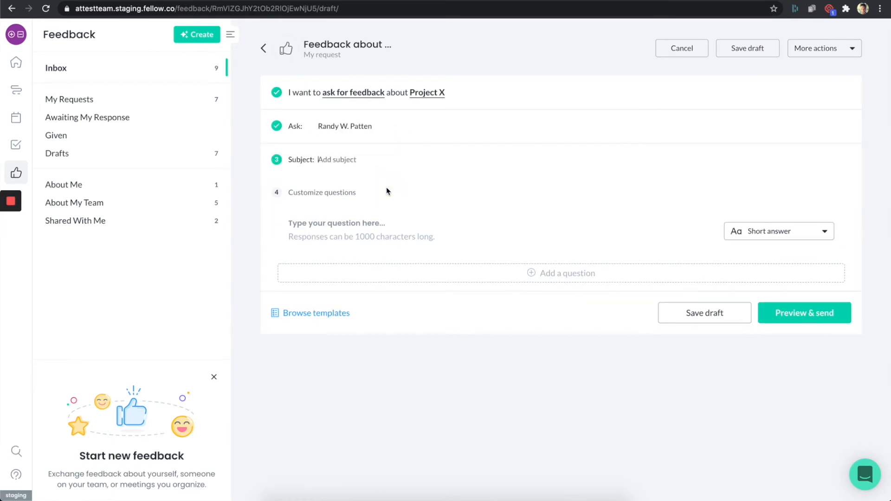
Step: Set the feedback request subject to 'Rate Project X'
{"action": "type", "text": "Was"}
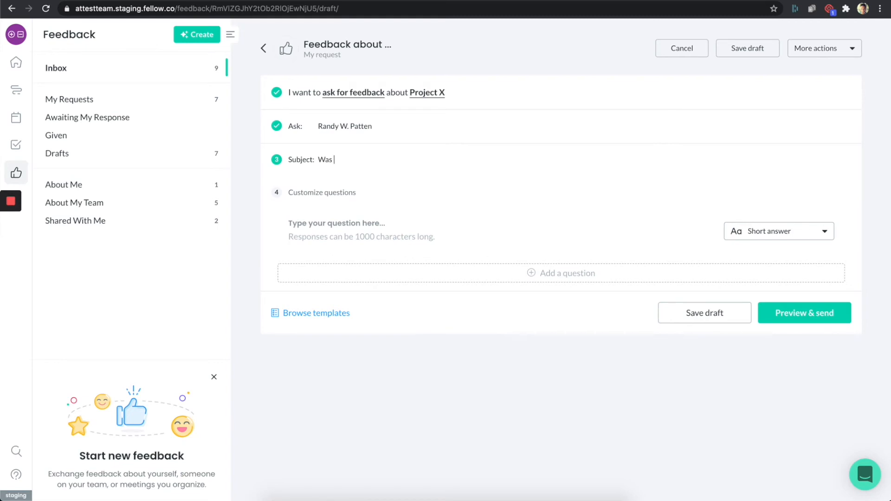
{"action": "type", "text": "Rate it"}
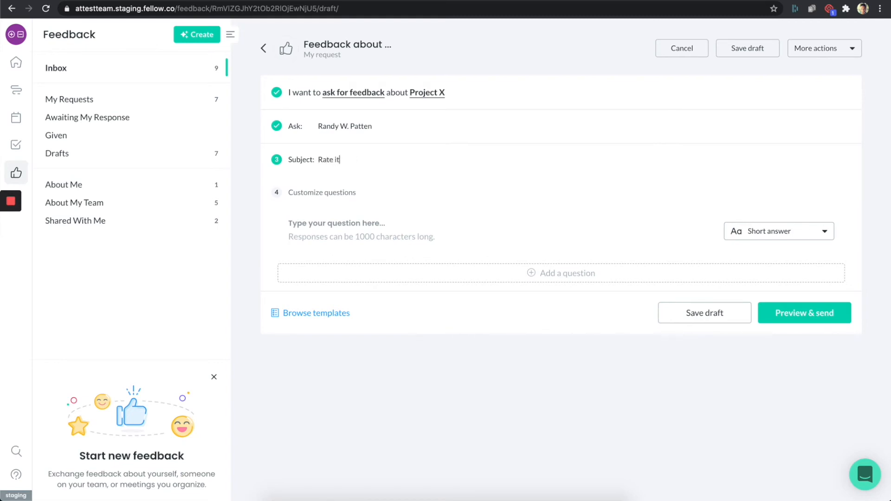
{"action": "key", "text": "Backspace"}
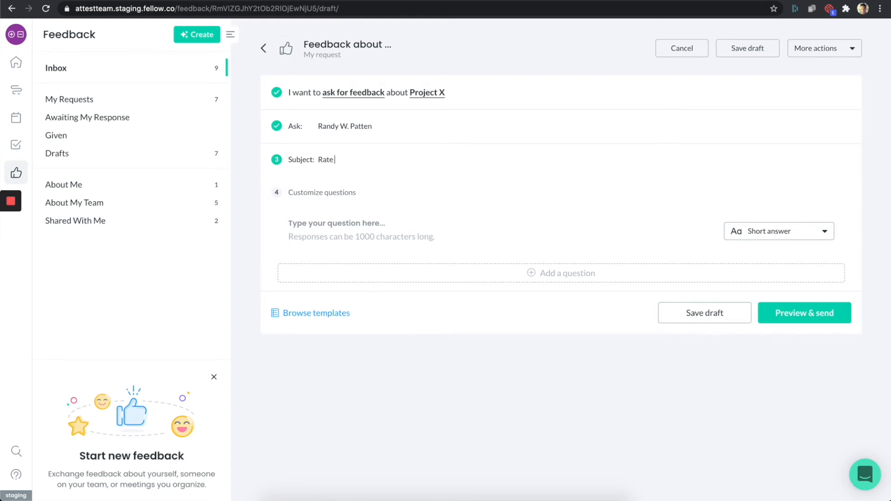
{"action": "type", "text": "Project X"}
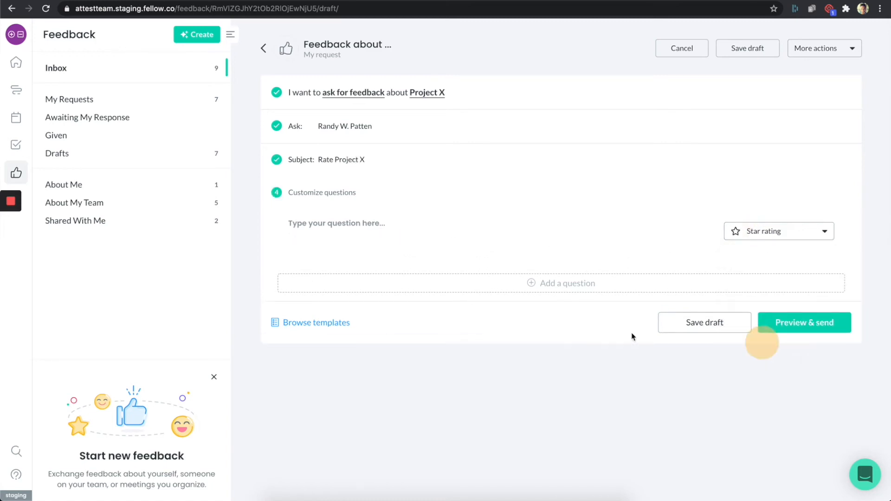
Step: Enter 'Rate it from 1-5' as the star-rating question
{"action": "type", "text": "R"}
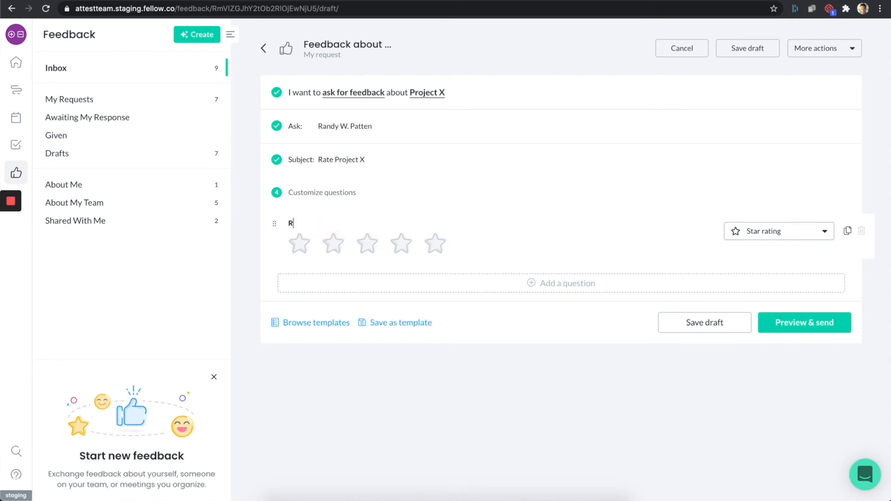
{"action": "type", "text": "ate it f"}
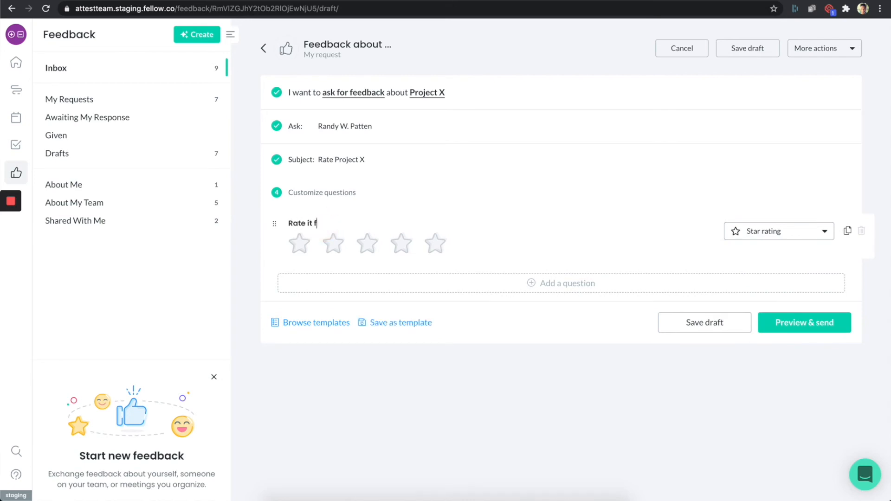
{"action": "type", "text": "rom 1-5"}
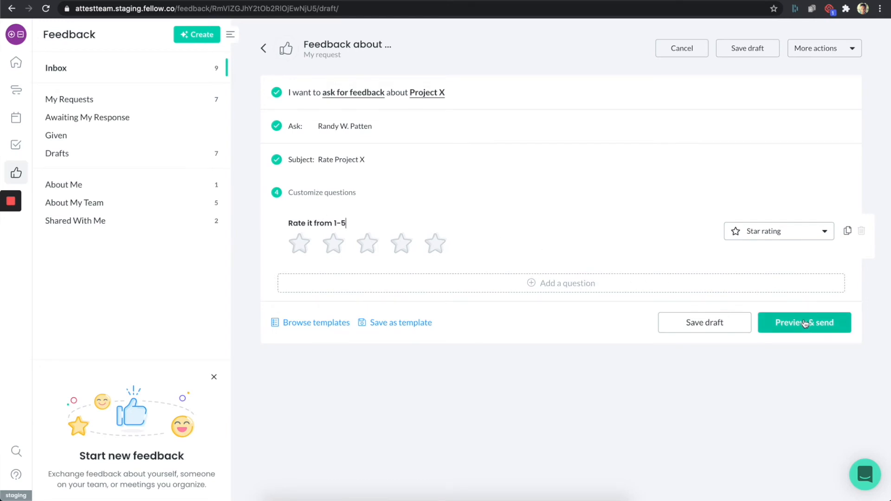
{"action": "left_click", "coordinate": [803, 322]}
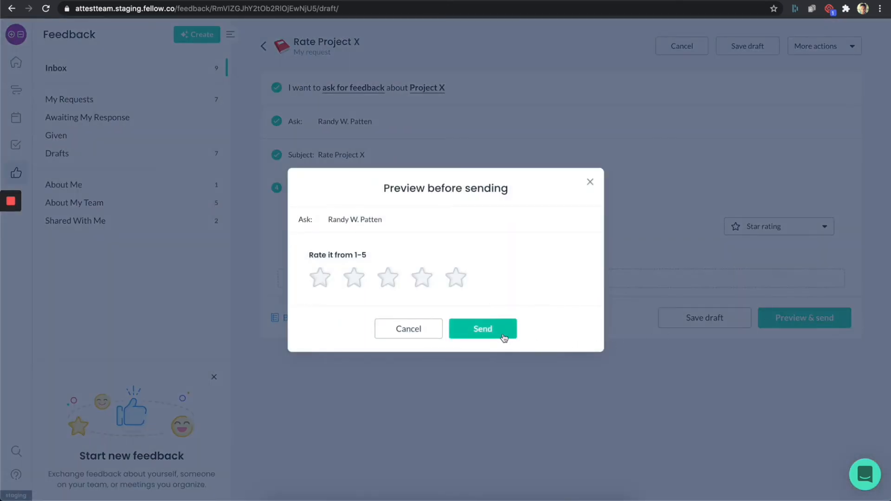
{"action": "left_click", "coordinate": [482, 329]}
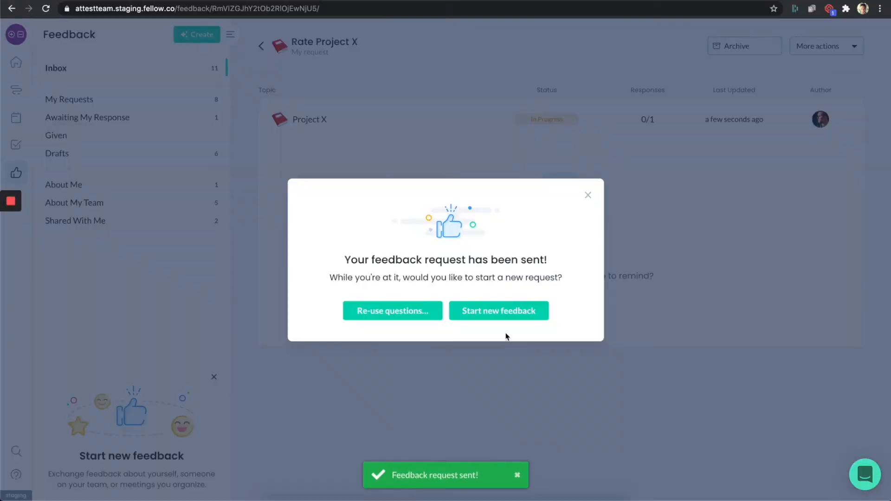
{"action": "mouse_move", "coordinate": [506, 301]}
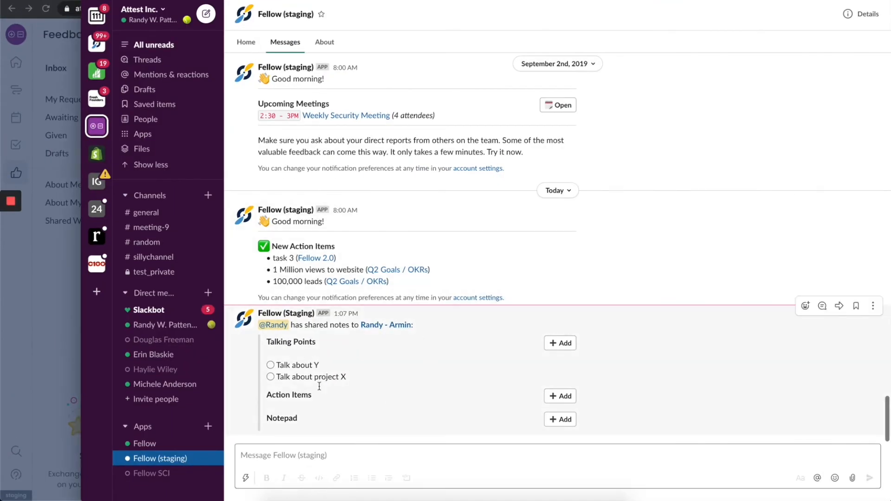
{"action": "mouse_move", "coordinate": [339, 372]}
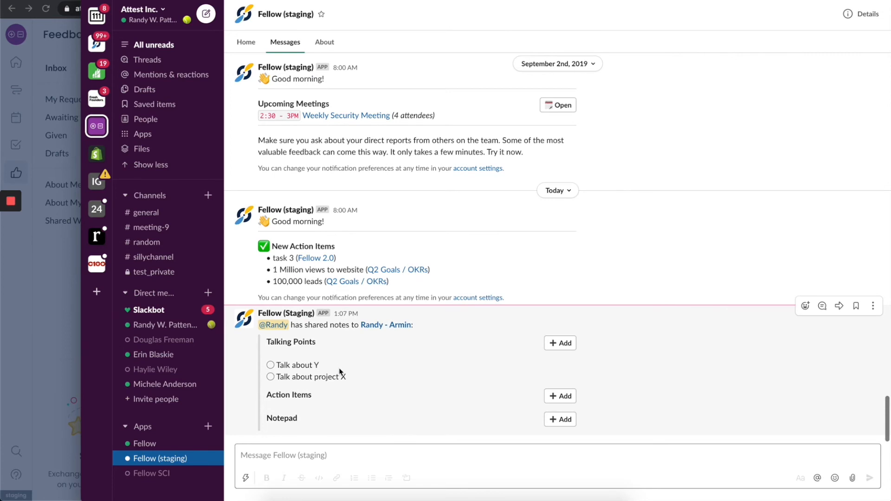
{"action": "mouse_move", "coordinate": [77, 296]}
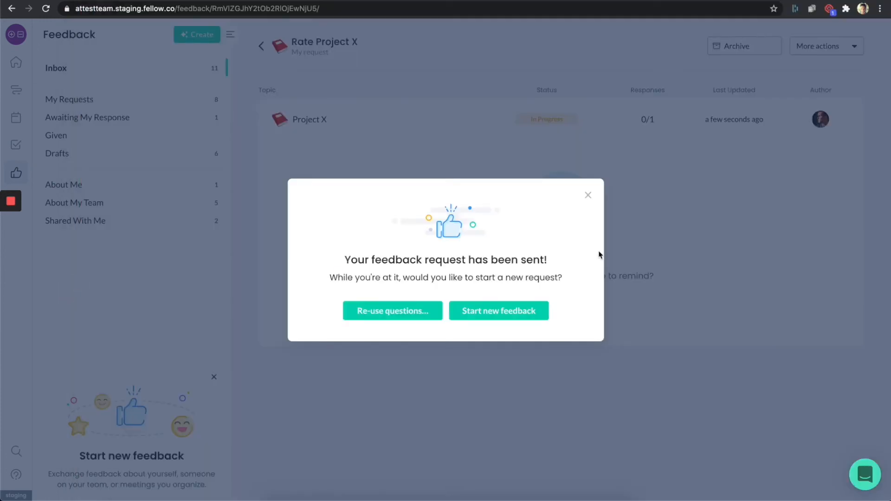
Step: Close the request-sent confirmation and open Fellow's personal Notifications settings with digest schedules
{"action": "left_click", "coordinate": [588, 195]}
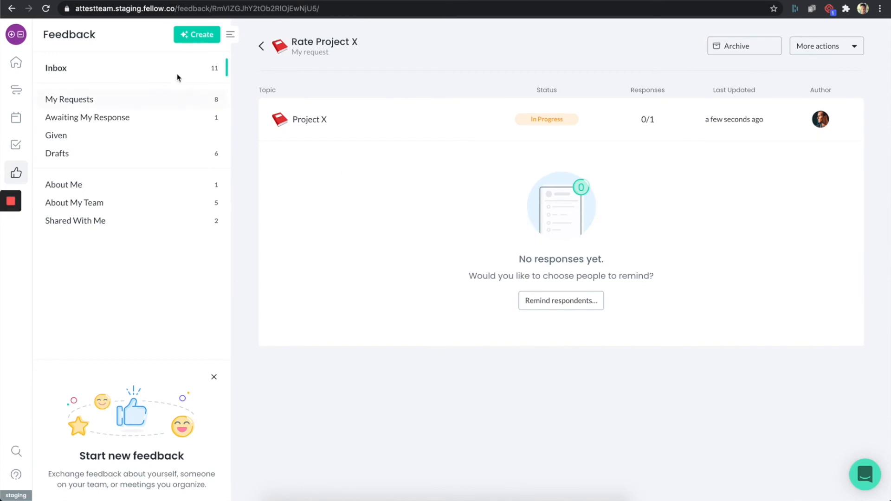
{"action": "mouse_move", "coordinate": [89, 57]}
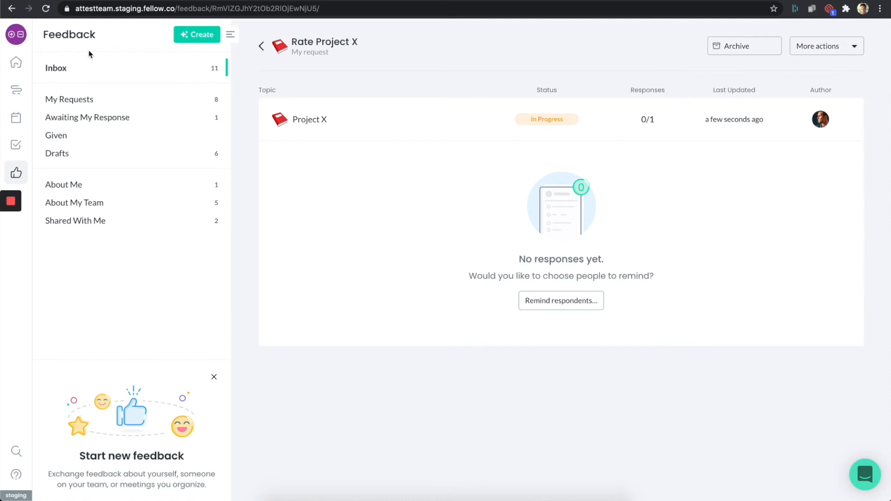
{"action": "mouse_move", "coordinate": [15, 34]}
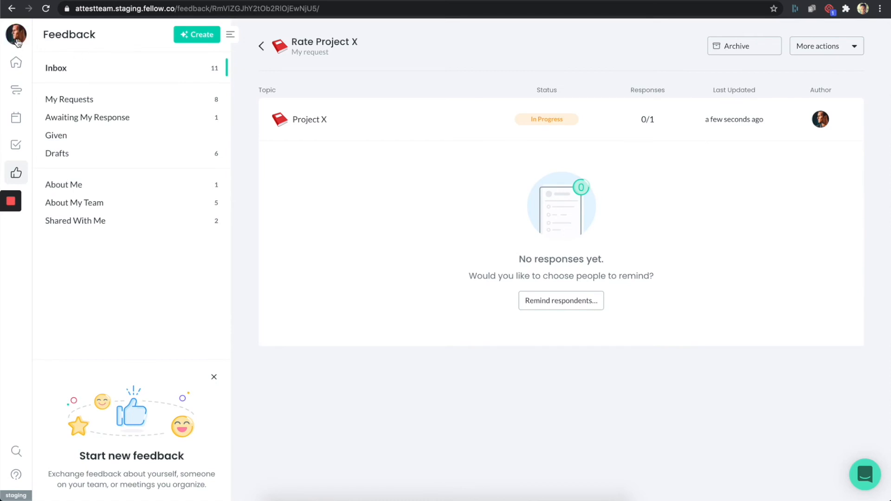
{"action": "left_click", "coordinate": [16, 35]}
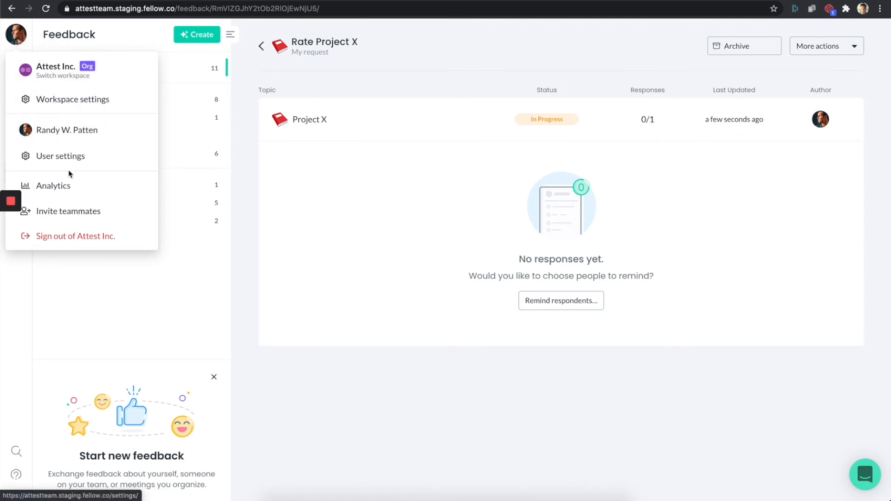
{"action": "left_click", "coordinate": [60, 156]}
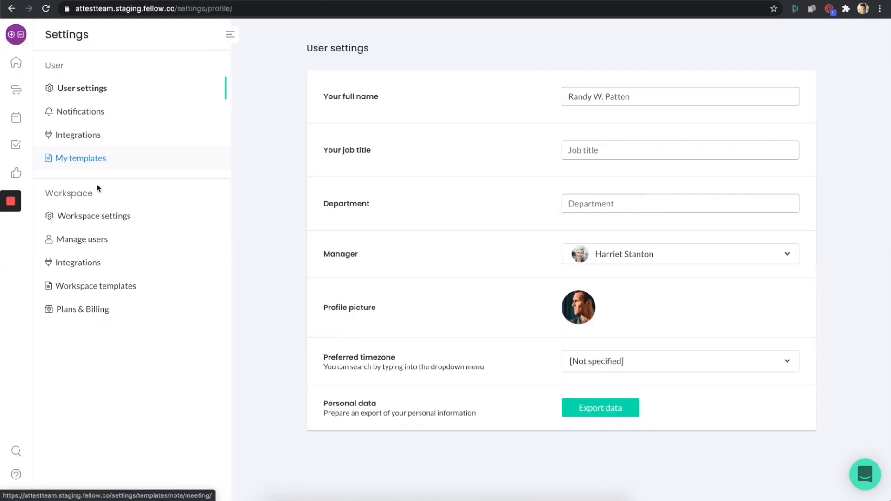
{"action": "mouse_move", "coordinate": [80, 111]}
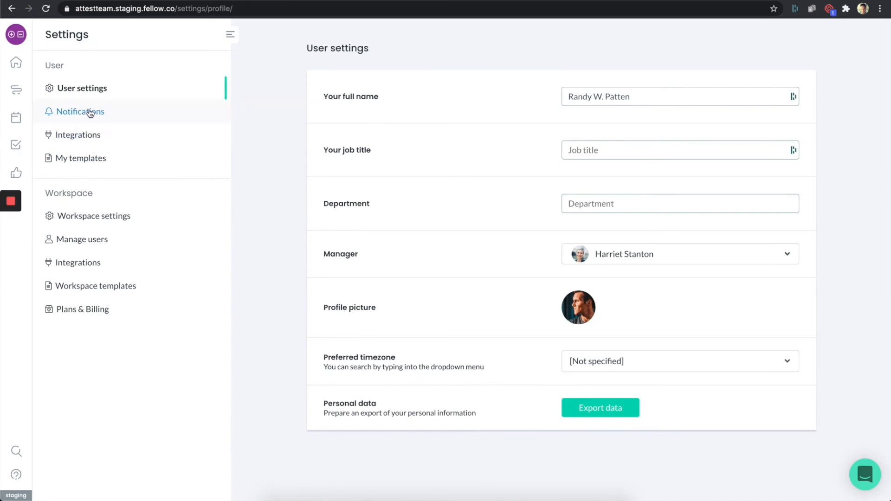
{"action": "left_click", "coordinate": [81, 112]}
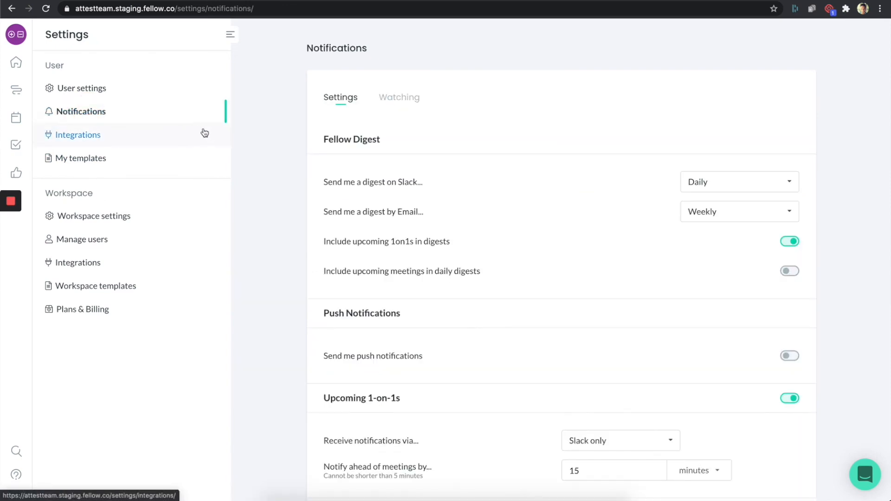
{"action": "mouse_move", "coordinate": [427, 184]}
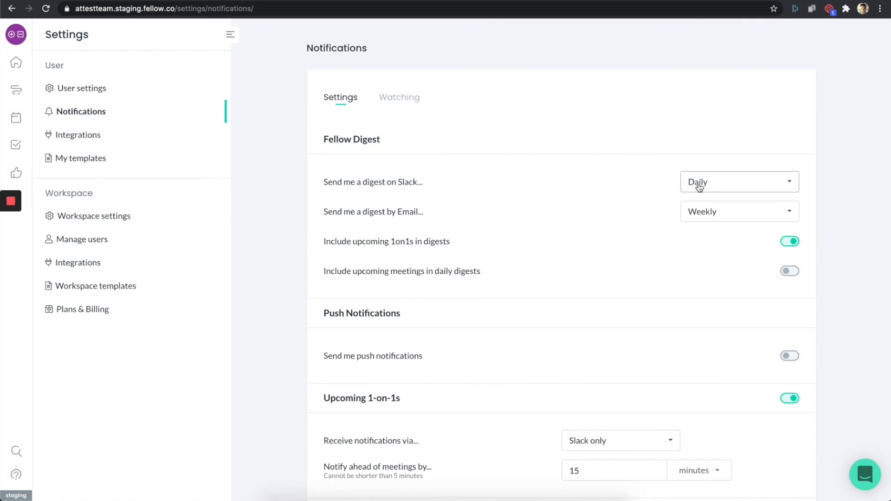
{"action": "mouse_move", "coordinate": [426, 157]}
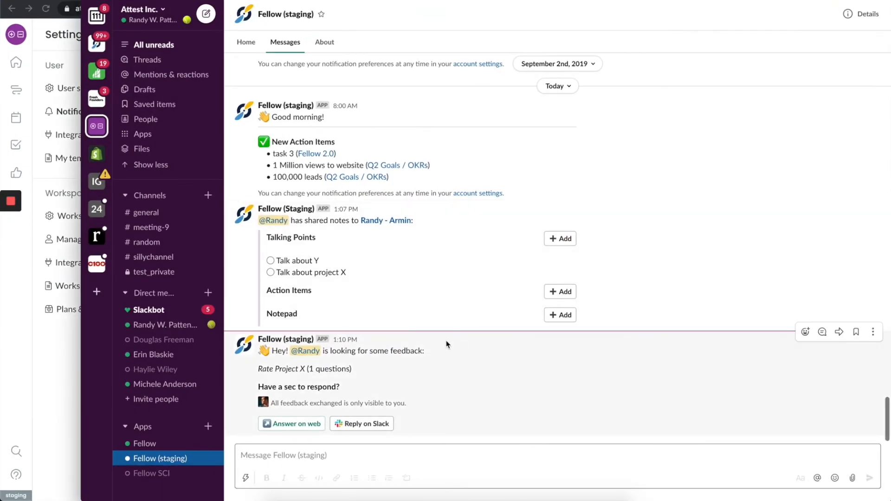
{"action": "mouse_move", "coordinate": [286, 382]}
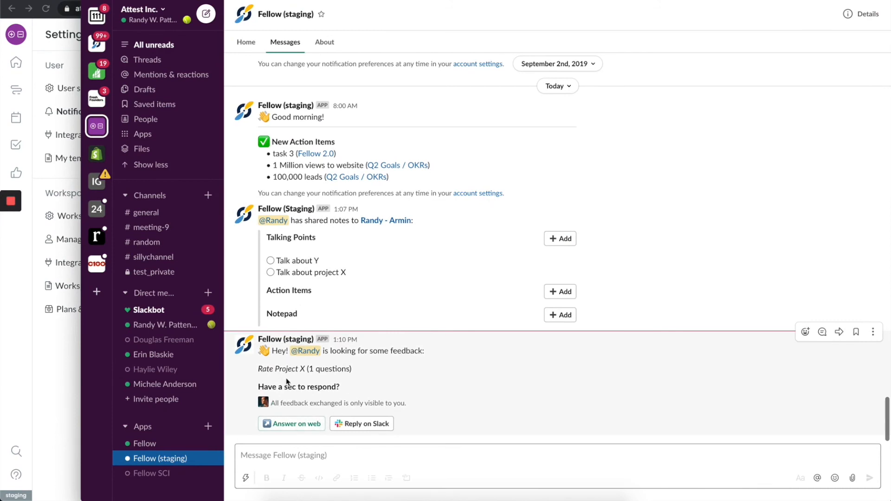
{"action": "mouse_move", "coordinate": [316, 382]}
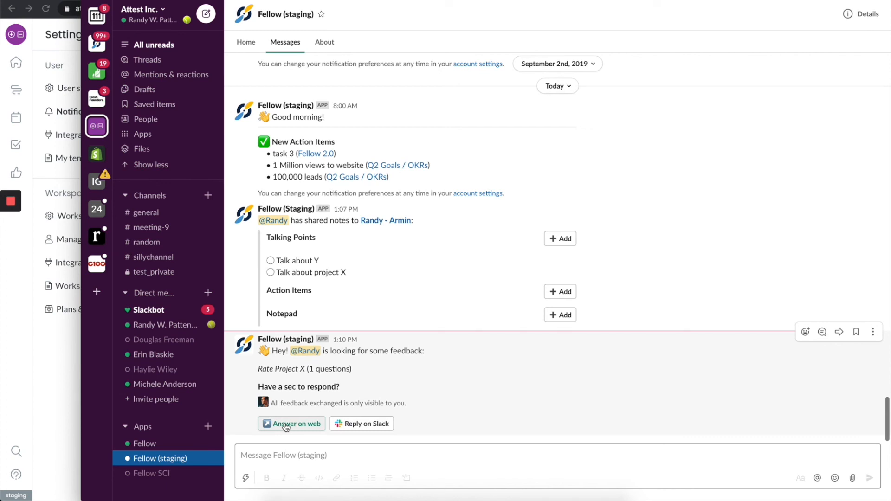
{"action": "mouse_move", "coordinate": [332, 437]}
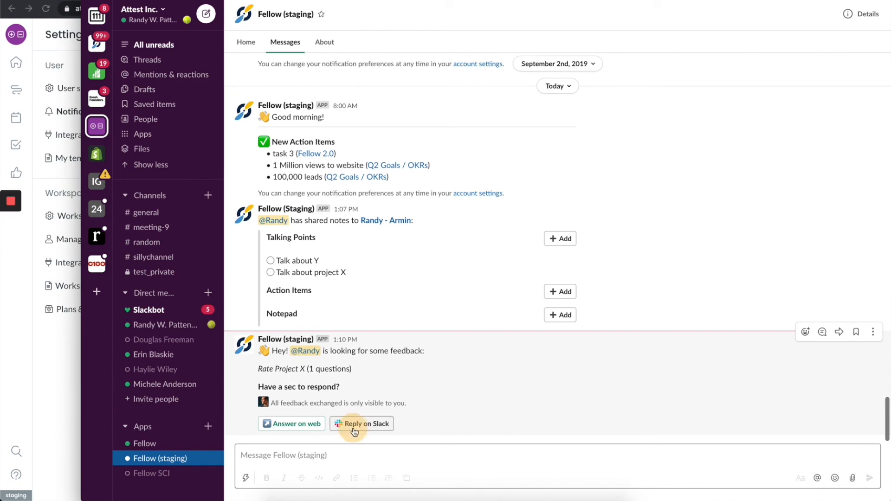
Step: Reply on Slack to Rate Project X with a three-star rating and send it
{"action": "left_click", "coordinate": [361, 423]}
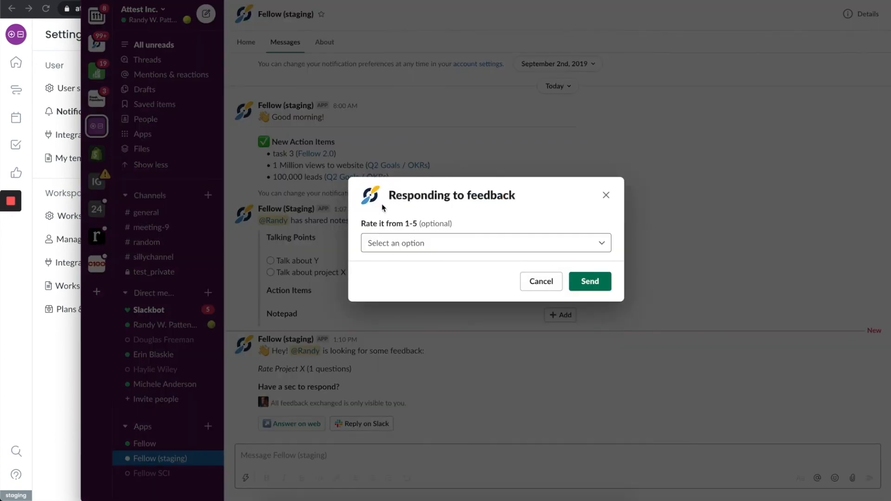
{"action": "left_click", "coordinate": [484, 243]}
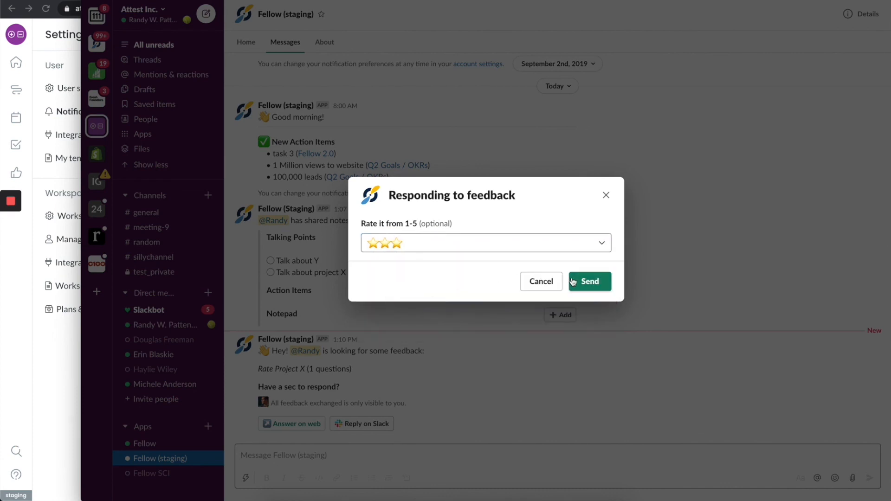
{"action": "left_click", "coordinate": [590, 282]}
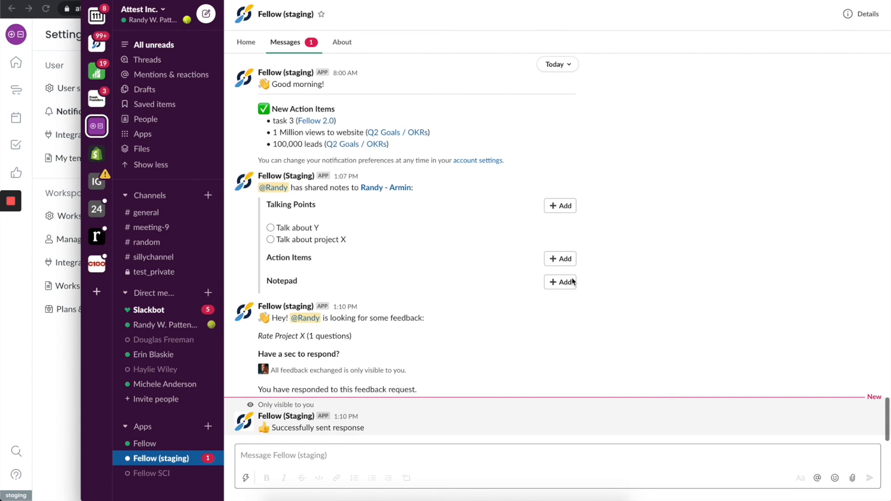
Step: Scroll the Fellow (staging) messages to Randy's collected three-star Project X feedback
{"action": "scroll", "scroll_direction": "down", "scroll_amount": 3}
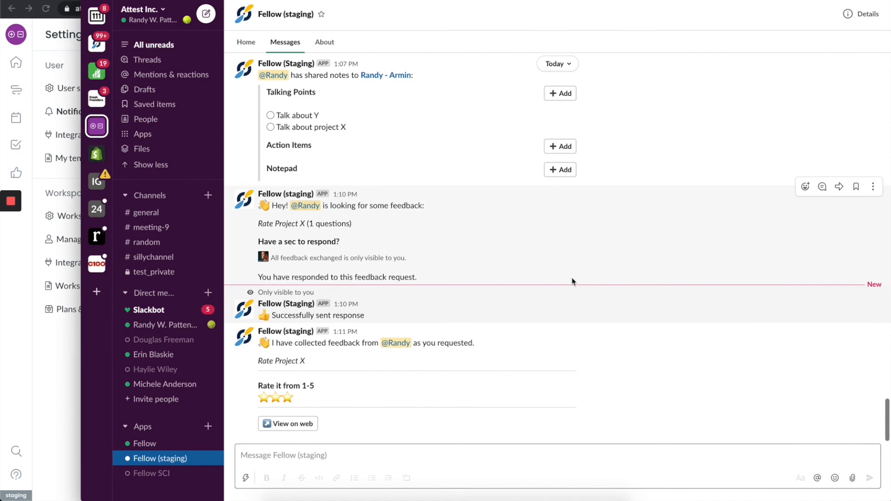
{"action": "mouse_move", "coordinate": [131, 298]}
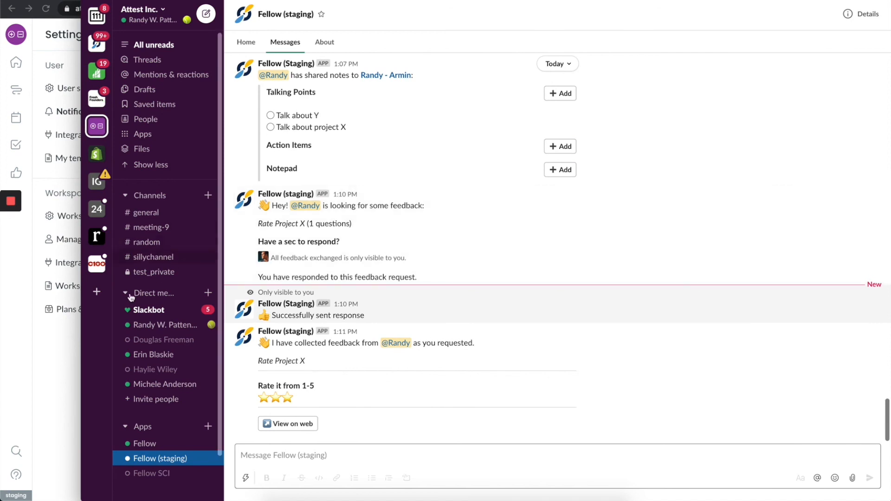